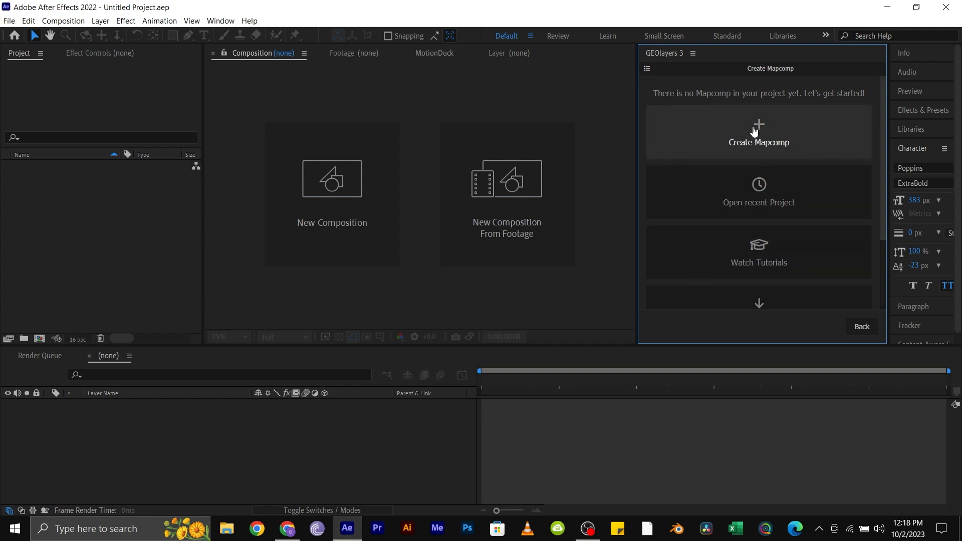
- Create a GEOlayers Mapcomp named US VS CHINA with a 20-second duration
{"action": "left_click", "coordinate": [759, 132]}
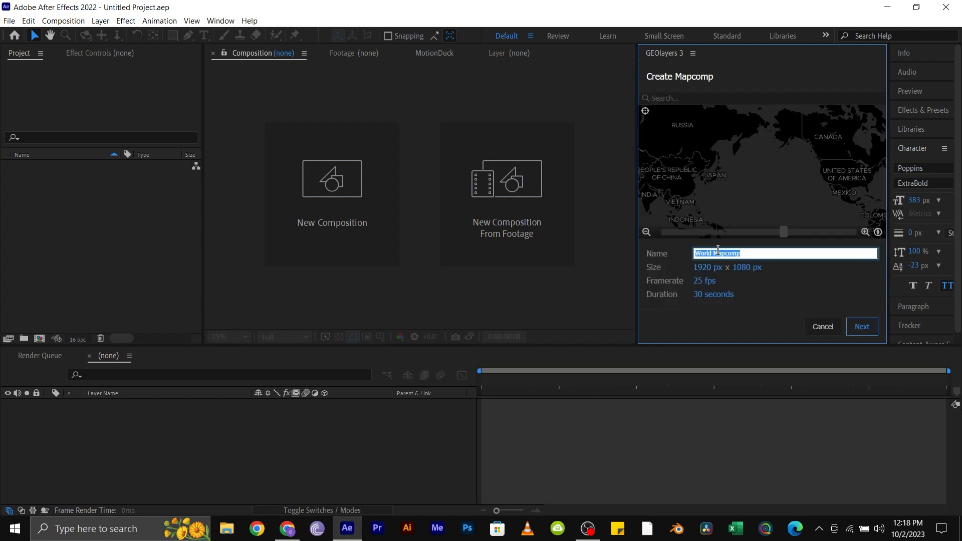
{"action": "type", "text": "US VS CHINA"}
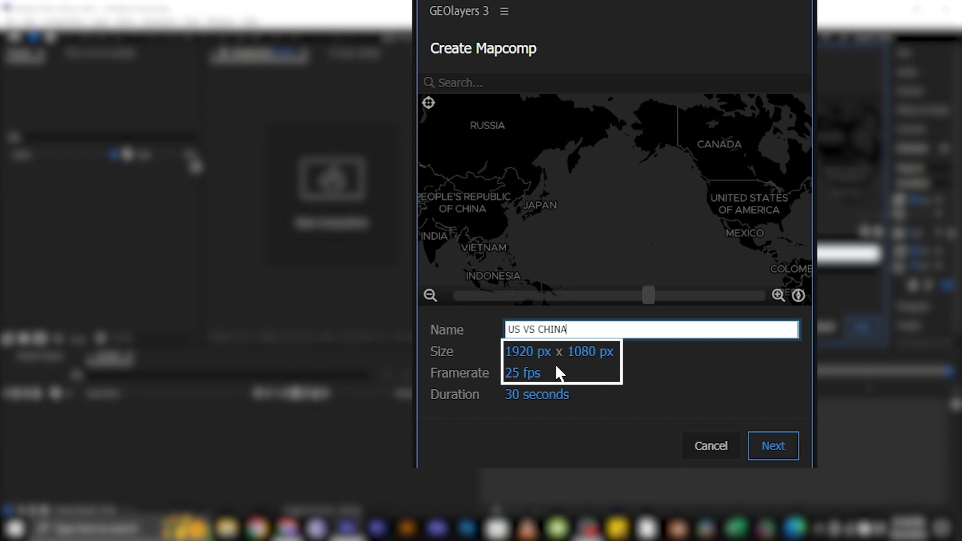
{"action": "left_click", "coordinate": [535, 394]}
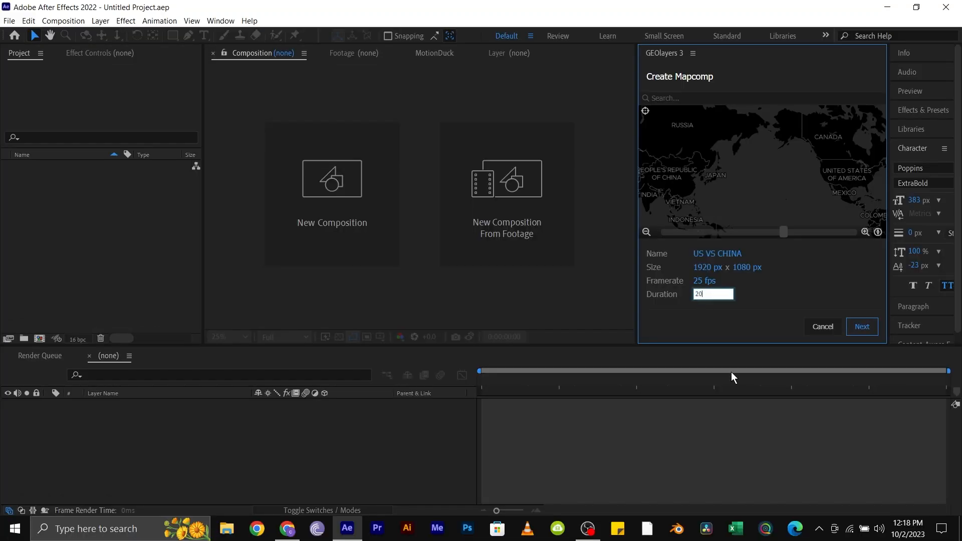
{"action": "left_click", "coordinate": [862, 326]}
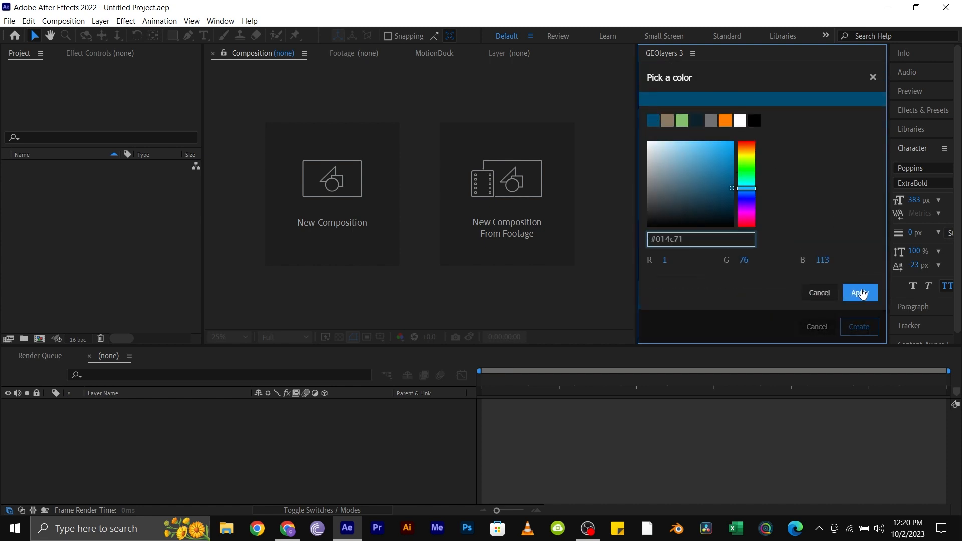
- Apply the dark blue #014c71 colour and create the map composition
{"action": "left_click", "coordinate": [860, 292]}
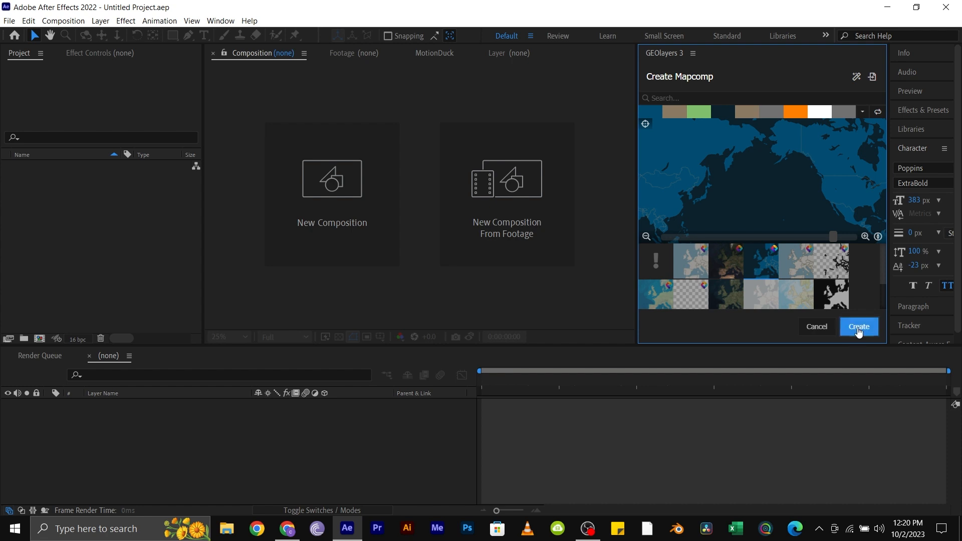
{"action": "left_click", "coordinate": [859, 327]}
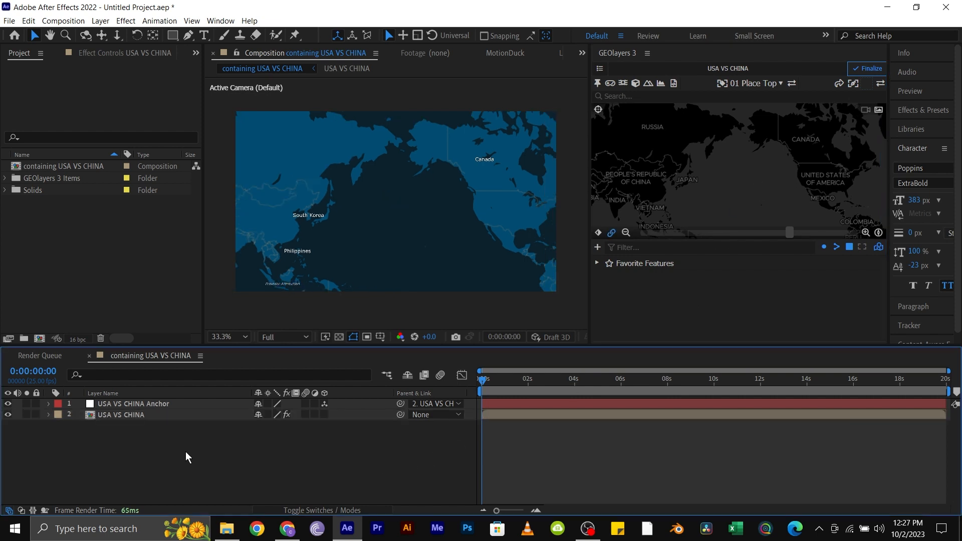
- Delete the Canada, South Korea and Philippines mapcomplabel layers inside the USA VS CHINA comp
{"action": "left_click", "coordinate": [120, 415]}
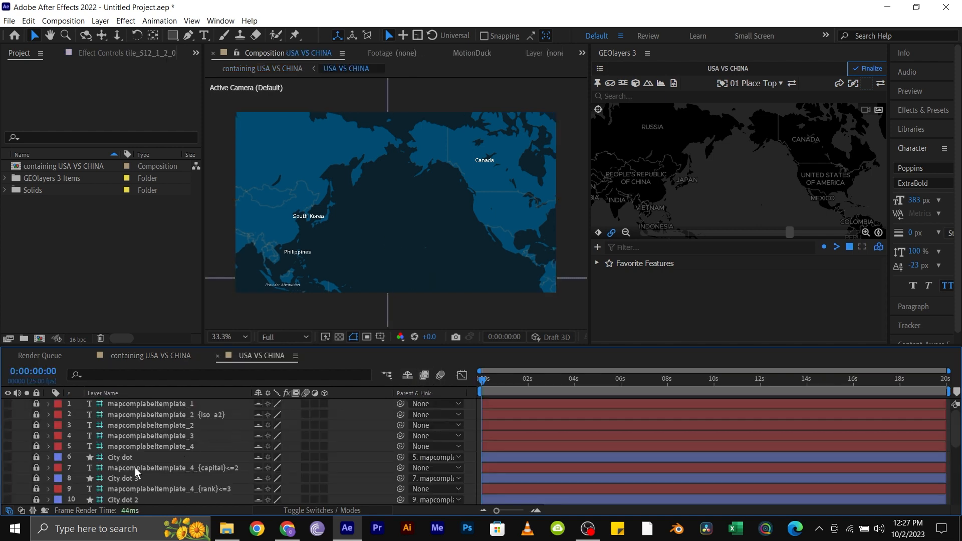
{"action": "scroll", "scroll_direction": "down", "scroll_amount": 3}
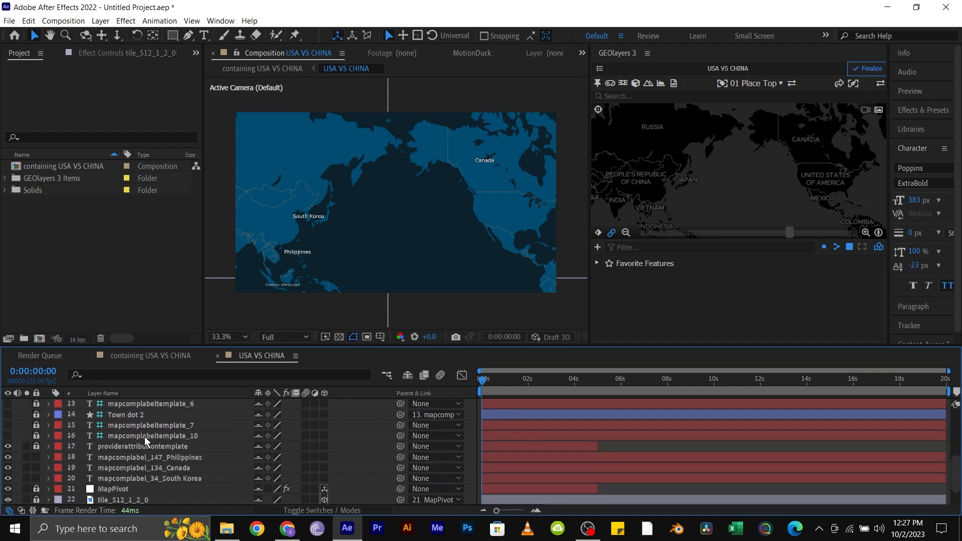
{"action": "scroll", "scroll_direction": "down", "scroll_amount": 3}
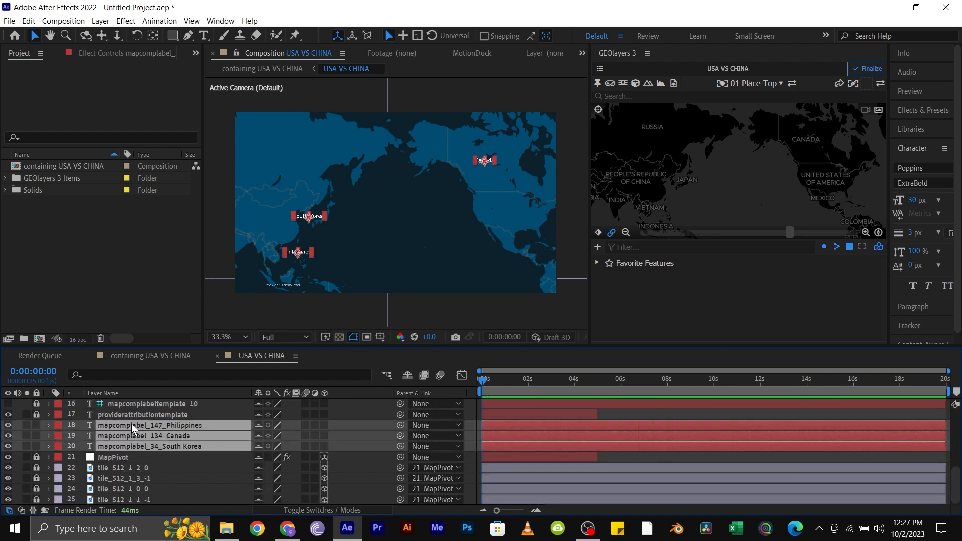
{"action": "left_click", "coordinate": [149, 356]}
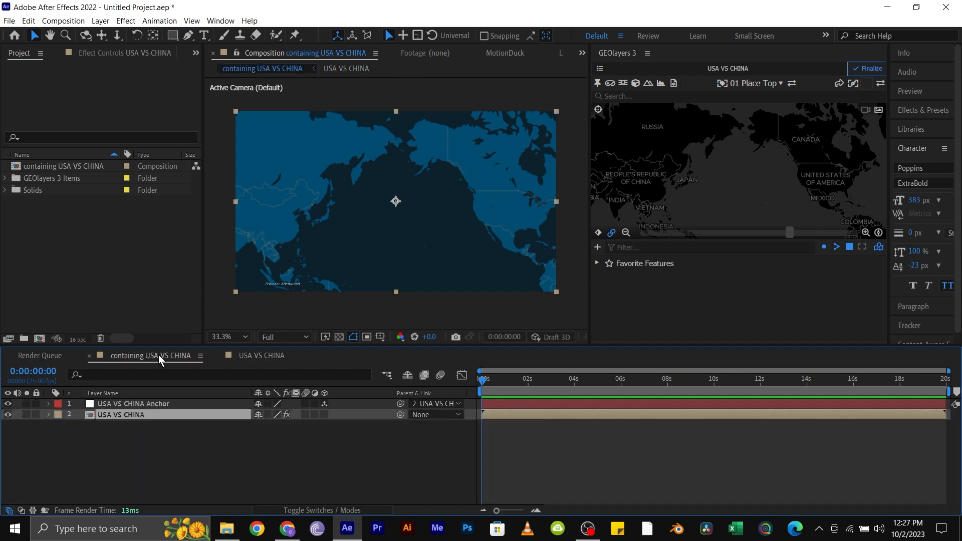
- Search 'china', add People's Republic of China to the feature browser and open the style editor
{"action": "left_click", "coordinate": [633, 96]}
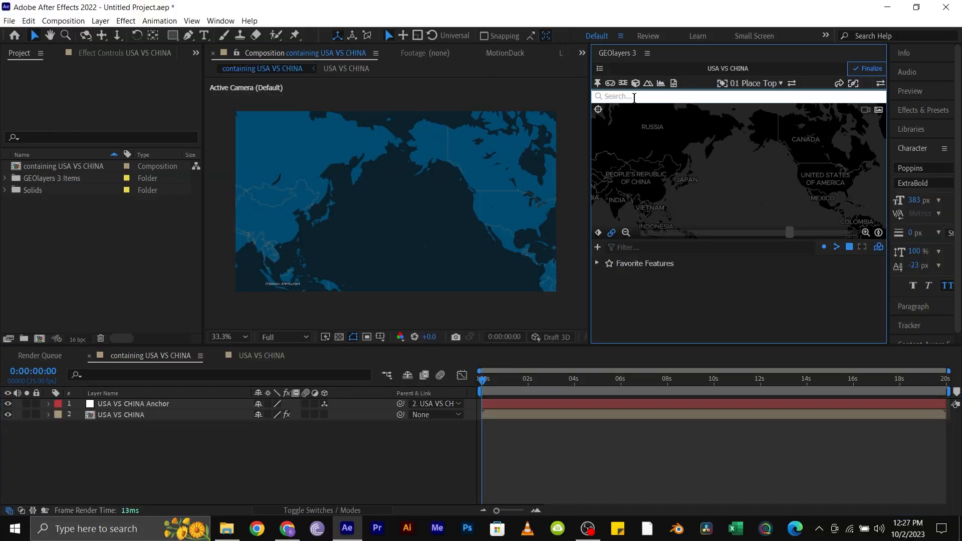
{"action": "type", "text": "china"}
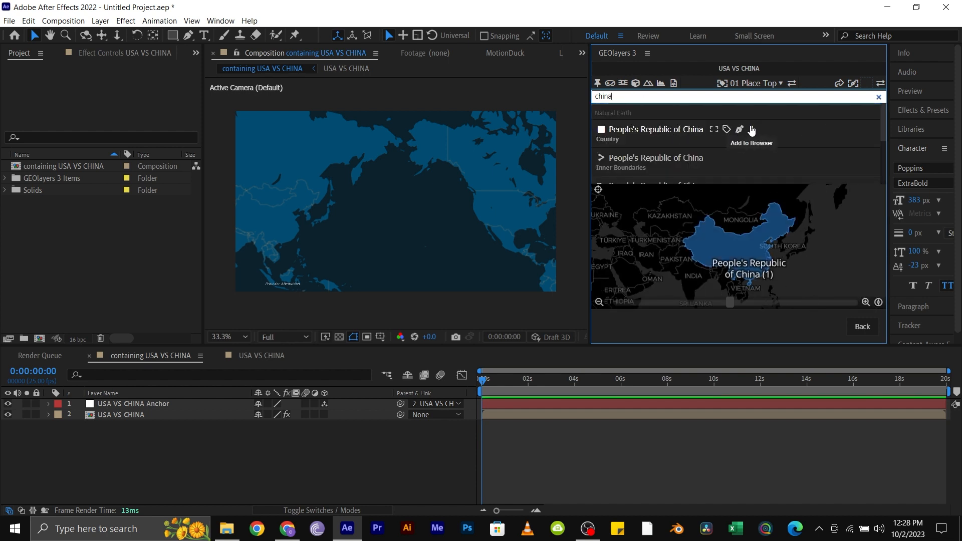
{"action": "left_click", "coordinate": [751, 130]}
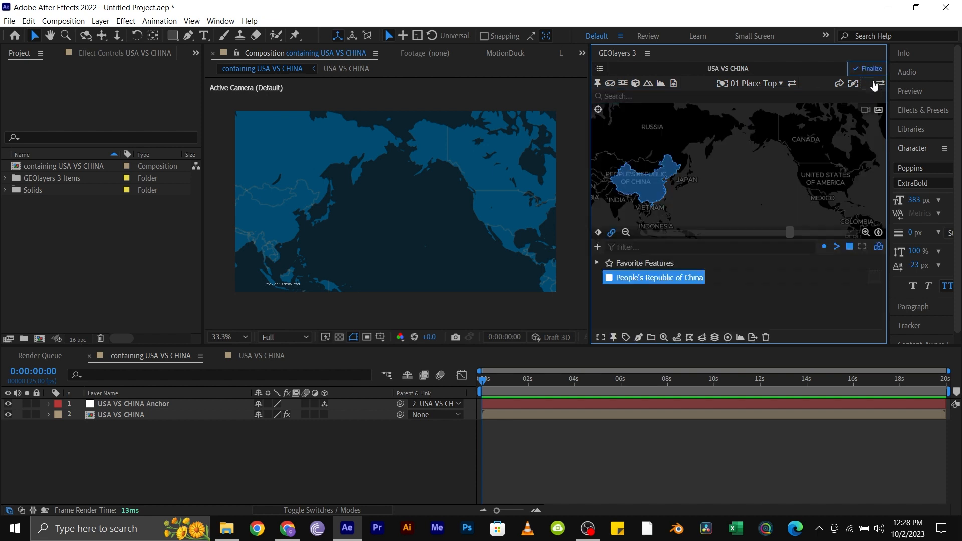
{"action": "left_click", "coordinate": [868, 83]}
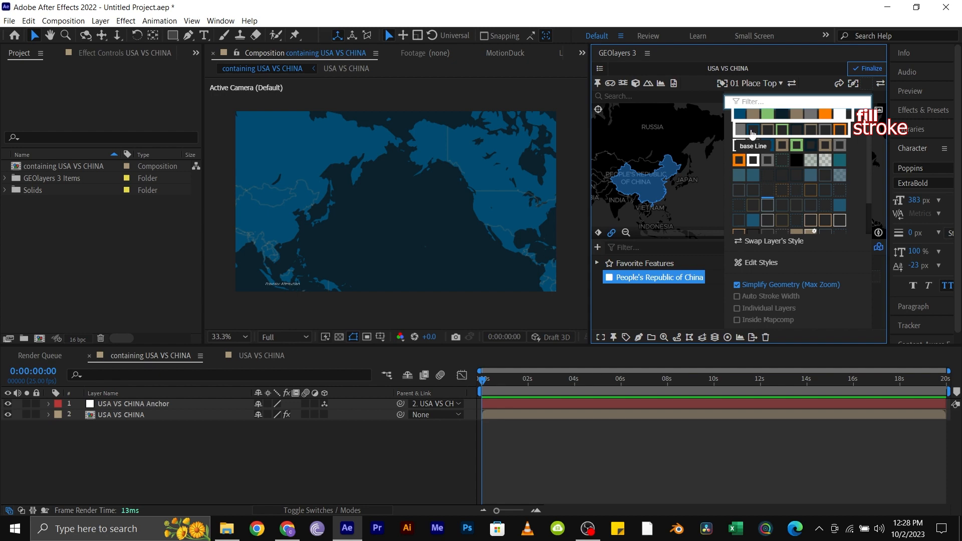
{"action": "mouse_move", "coordinate": [829, 115]}
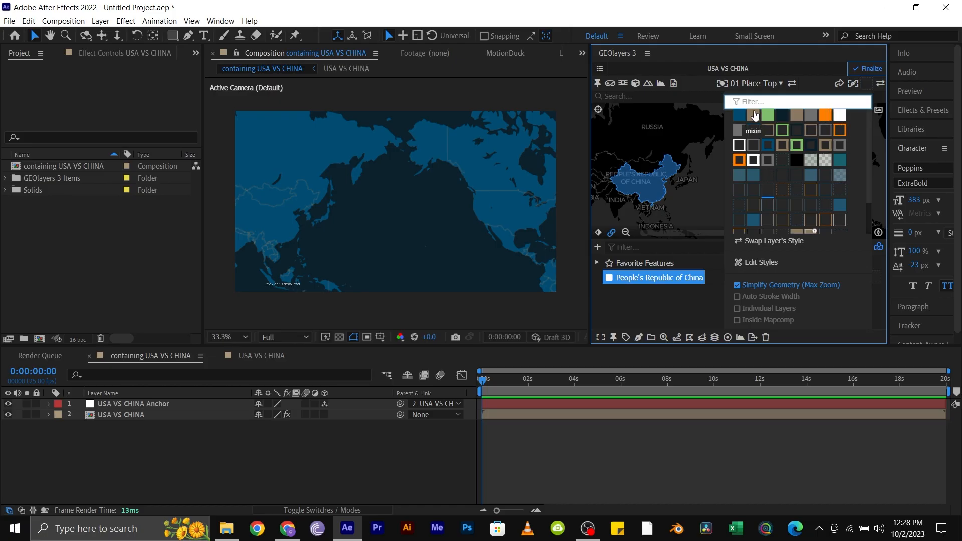
{"action": "mouse_move", "coordinate": [782, 131]}
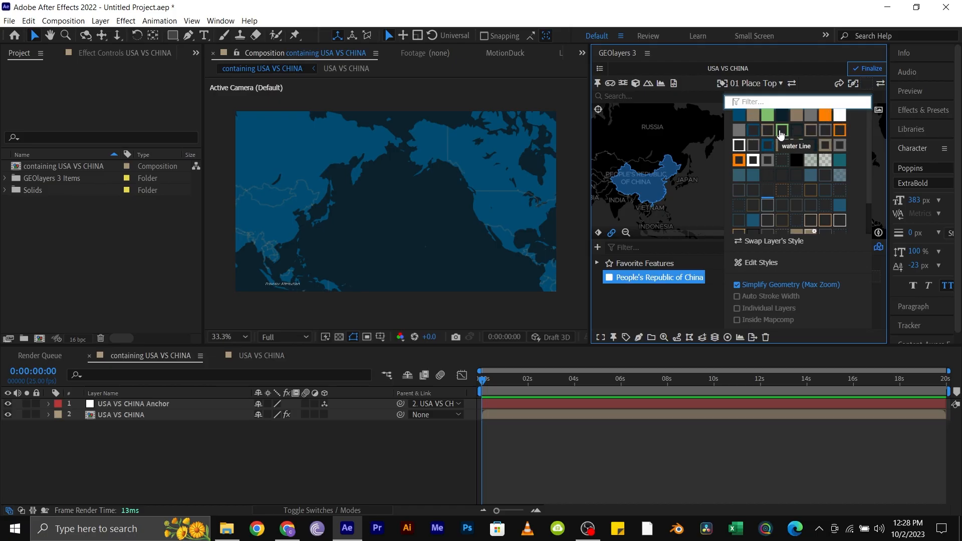
{"action": "mouse_move", "coordinate": [770, 262]}
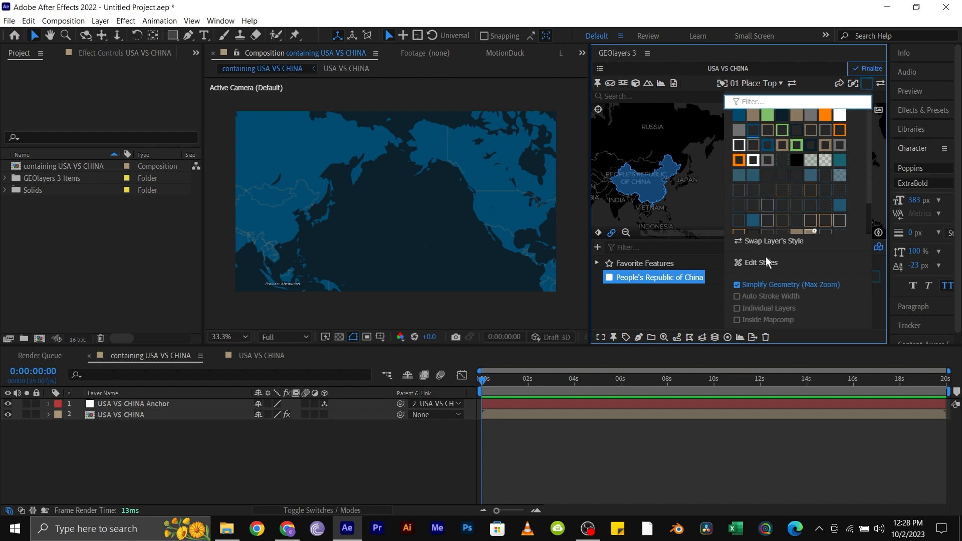
{"action": "left_click", "coordinate": [761, 261]}
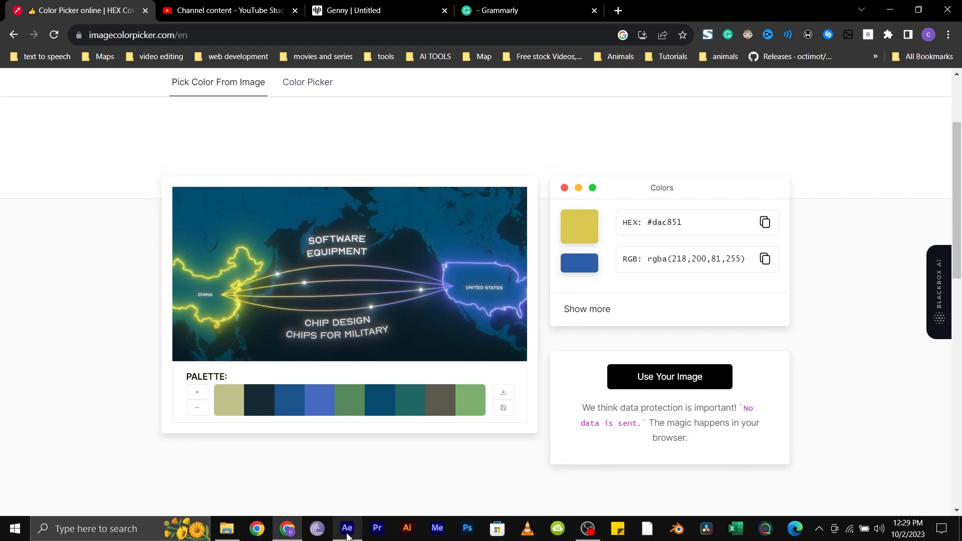
- Apply the sampled yellow #dac851 to the Line stroke and draw China's outline feature
{"action": "left_click", "coordinate": [345, 532]}
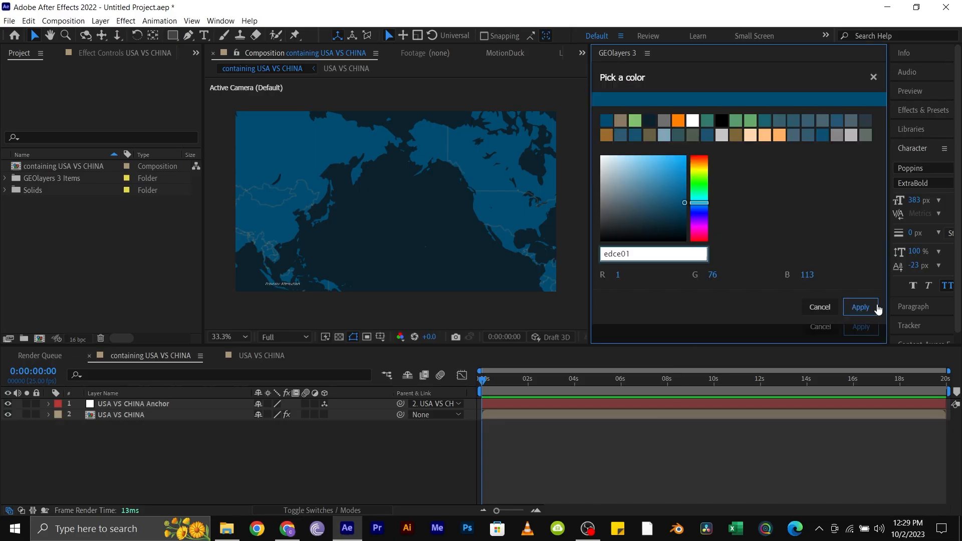
{"action": "left_click", "coordinate": [860, 307]}
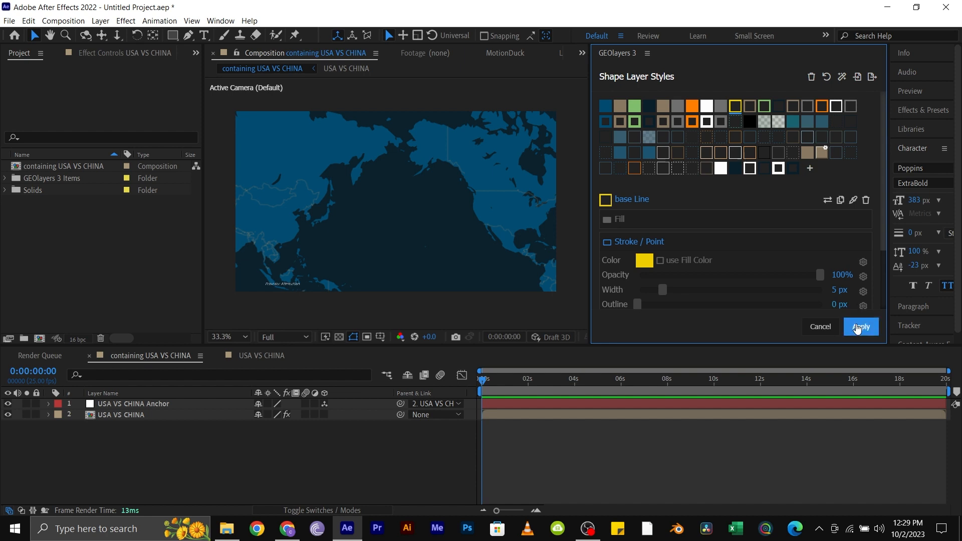
{"action": "left_click", "coordinate": [860, 327]}
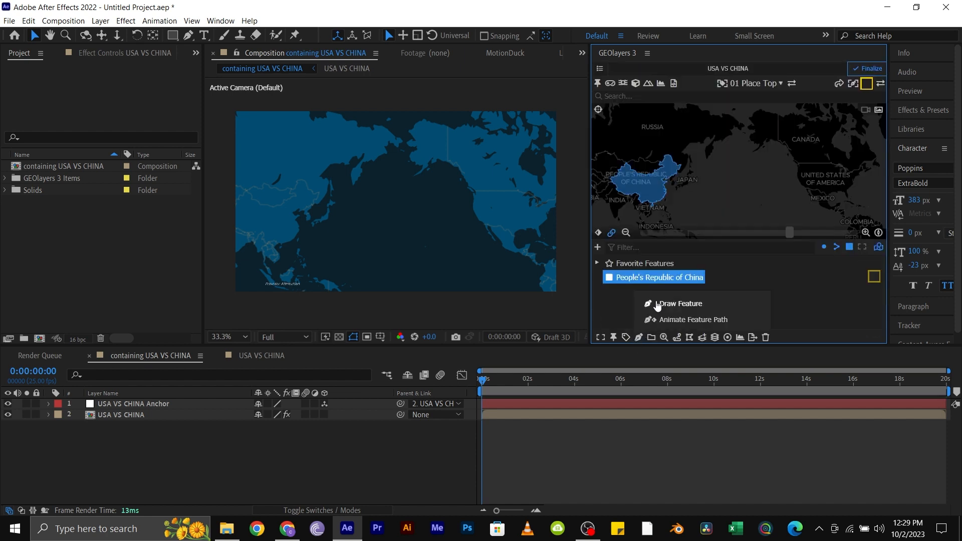
{"action": "left_click", "coordinate": [680, 303]}
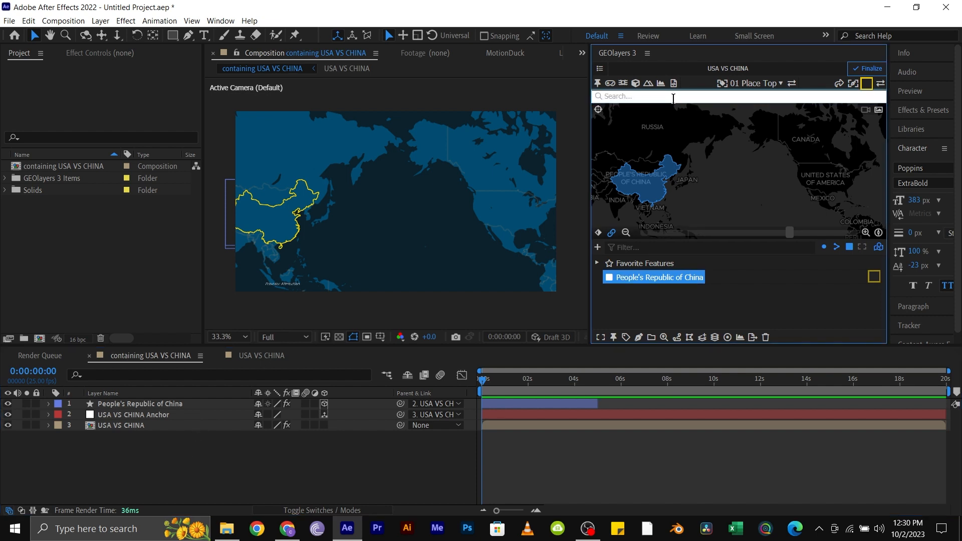
- Search 'USa' and add the United States outline to the map without Alaska
{"action": "type", "text": "USa"}
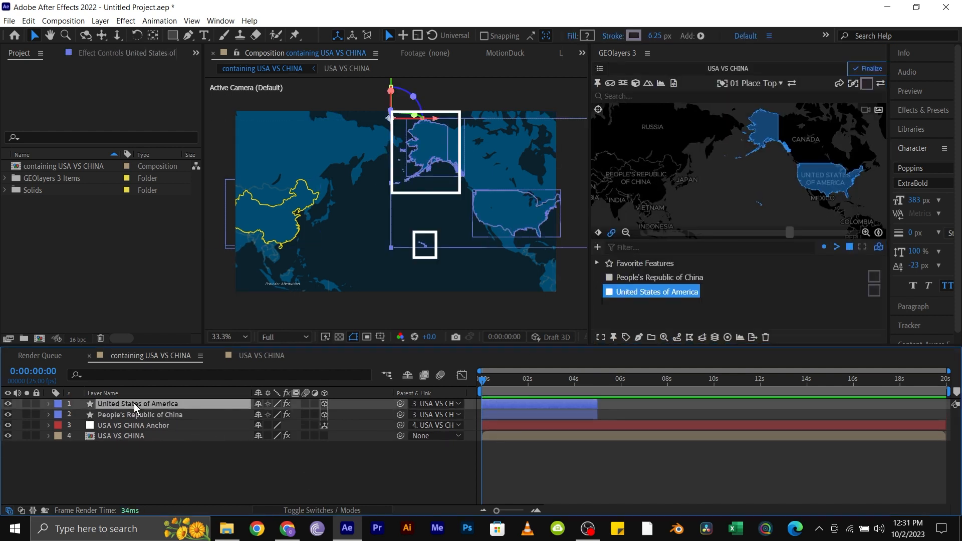
{"action": "left_click", "coordinate": [48, 404]}
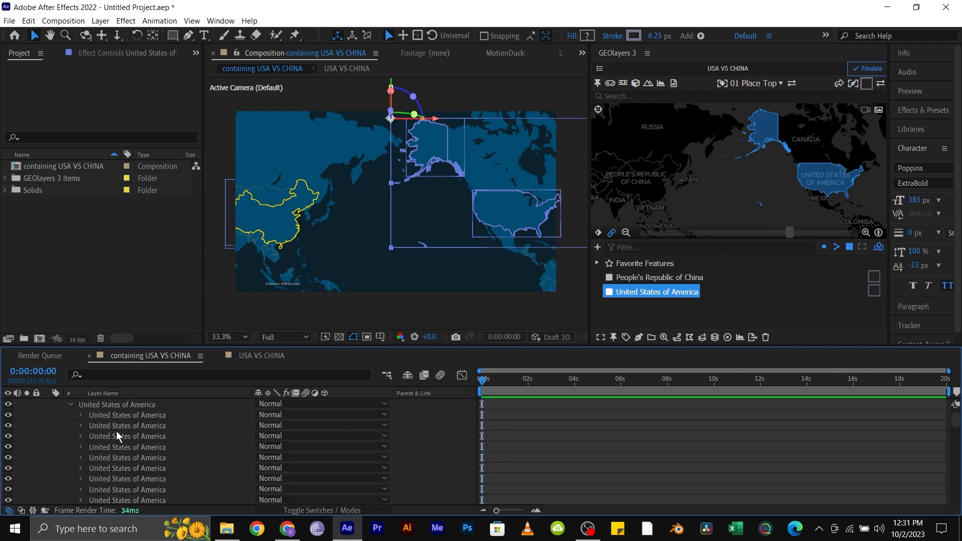
{"action": "mouse_move", "coordinate": [95, 430]}
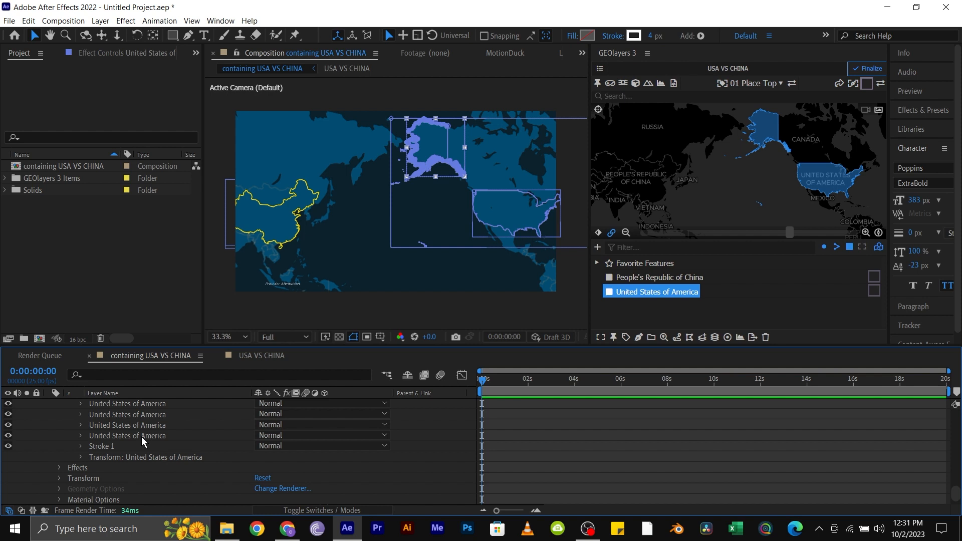
{"action": "left_click", "coordinate": [137, 404]}
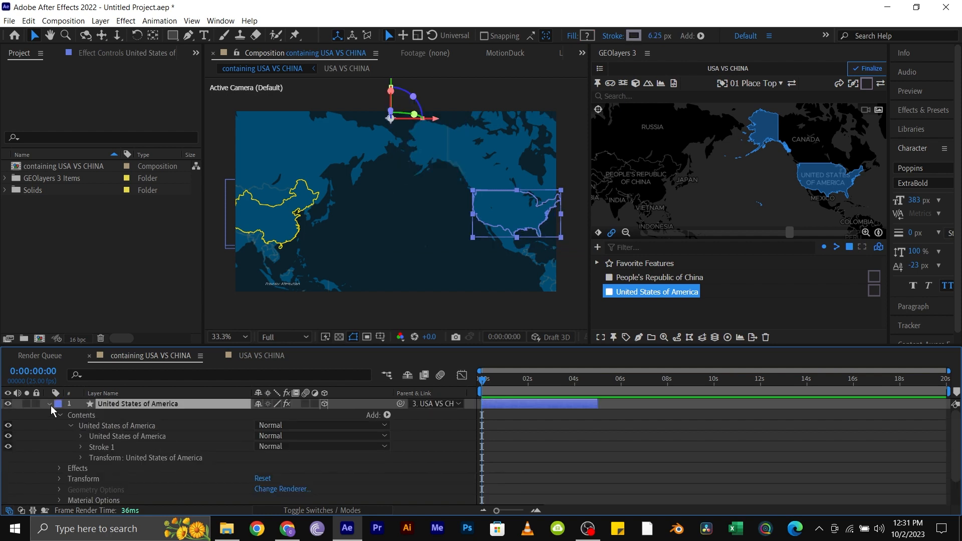
{"action": "left_click", "coordinate": [49, 405]}
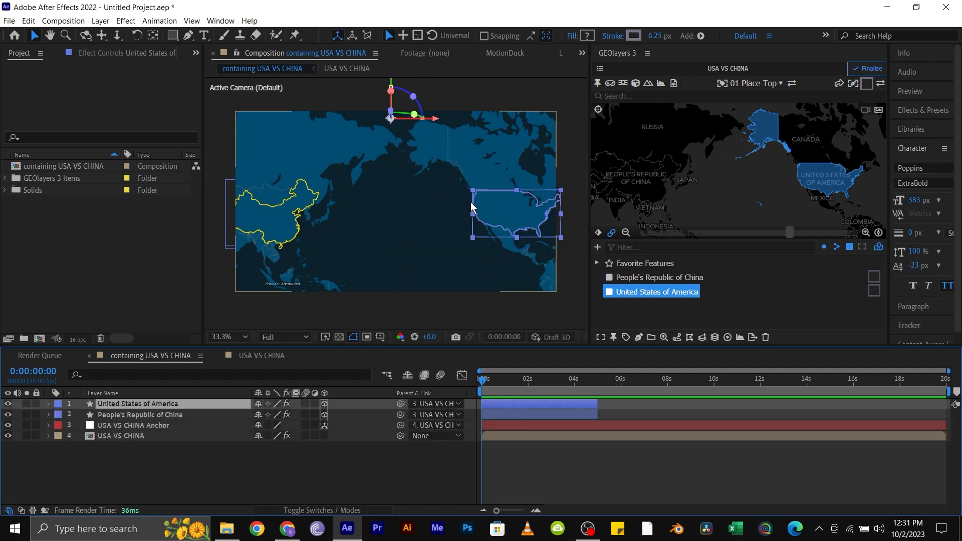
- Recolour the China outline layer yellow while the United States outline stays white
{"action": "left_click", "coordinate": [140, 415]}
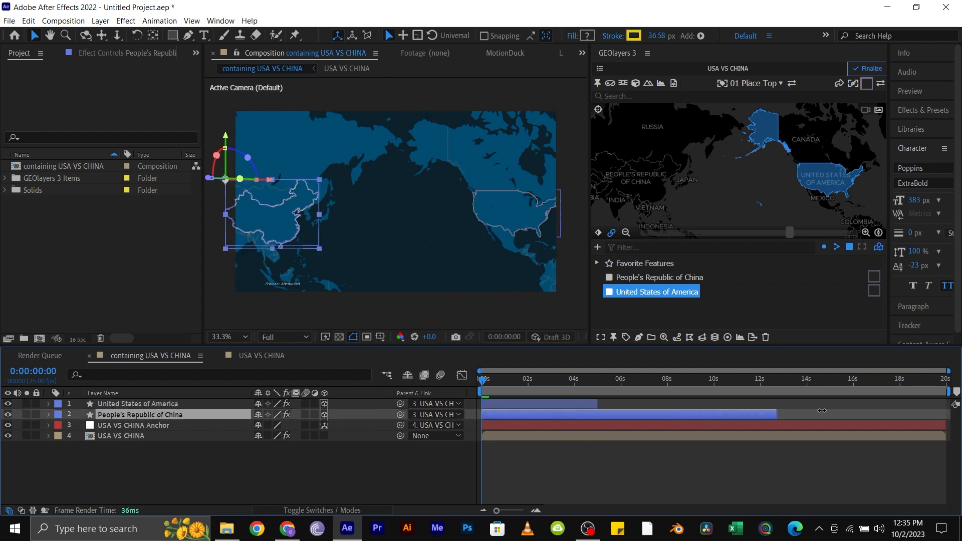
{"action": "left_click", "coordinate": [137, 405]}
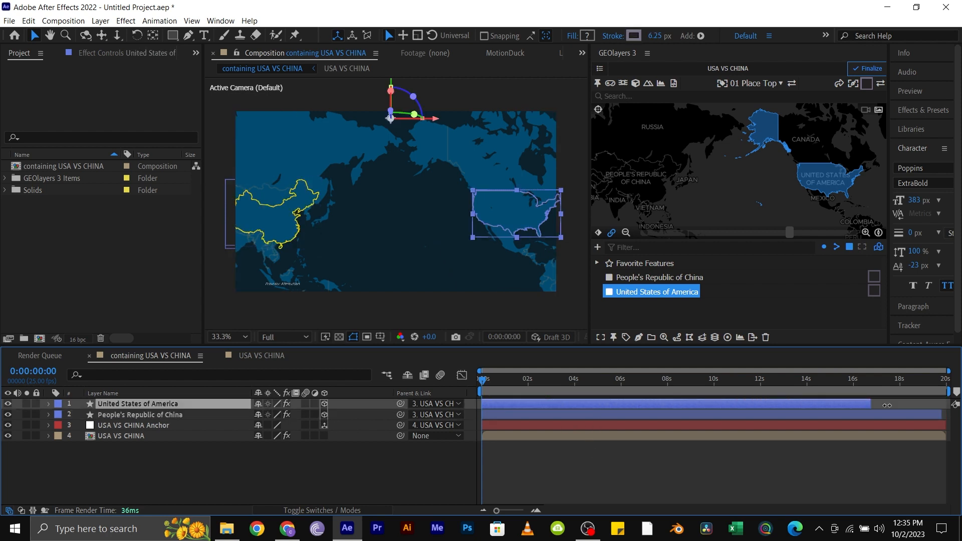
{"action": "left_click", "coordinate": [272, 472]}
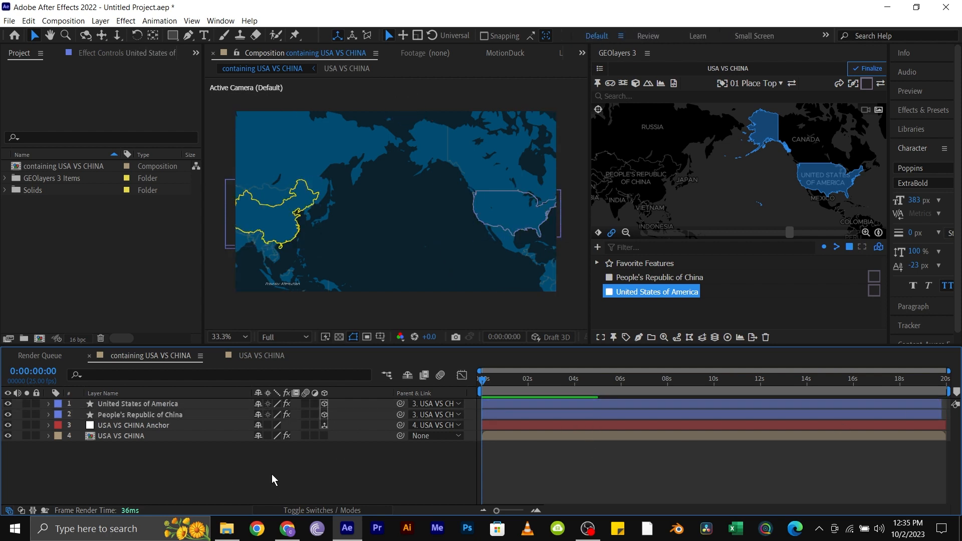
- Draw the first two curved Bezier paths from the United States to China with the Pen tool
{"action": "left_click", "coordinate": [189, 36]}
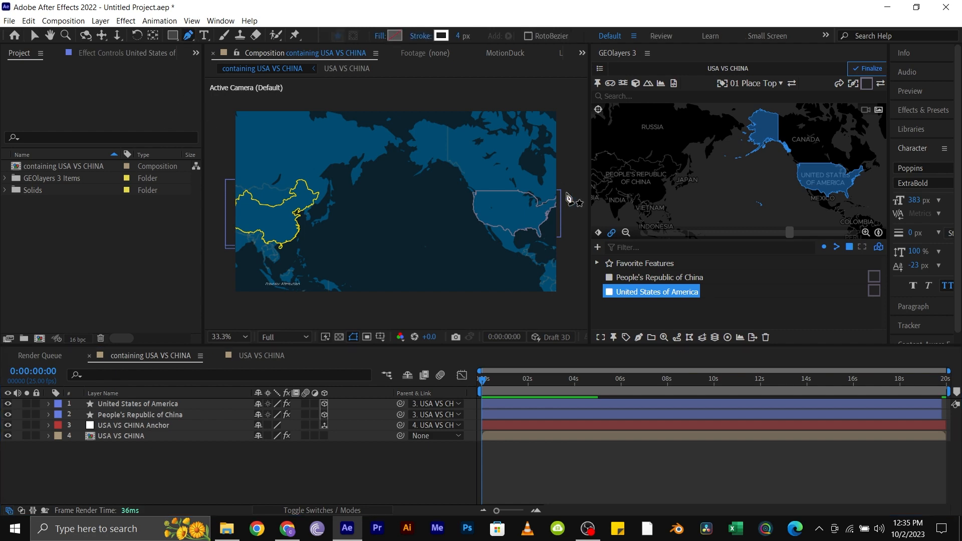
{"action": "left_click", "coordinate": [379, 36]}
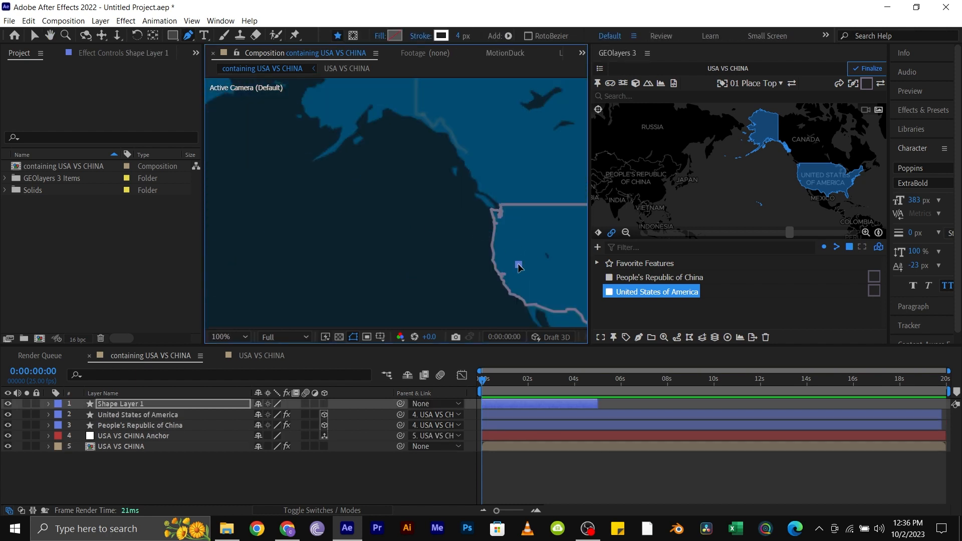
{"action": "left_click", "coordinate": [244, 337]}
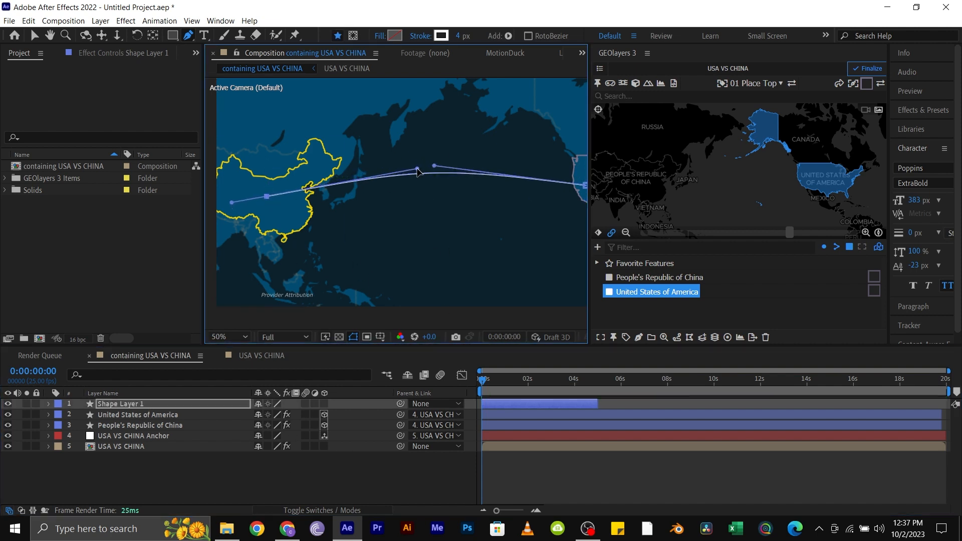
{"action": "left_click", "coordinate": [219, 337]}
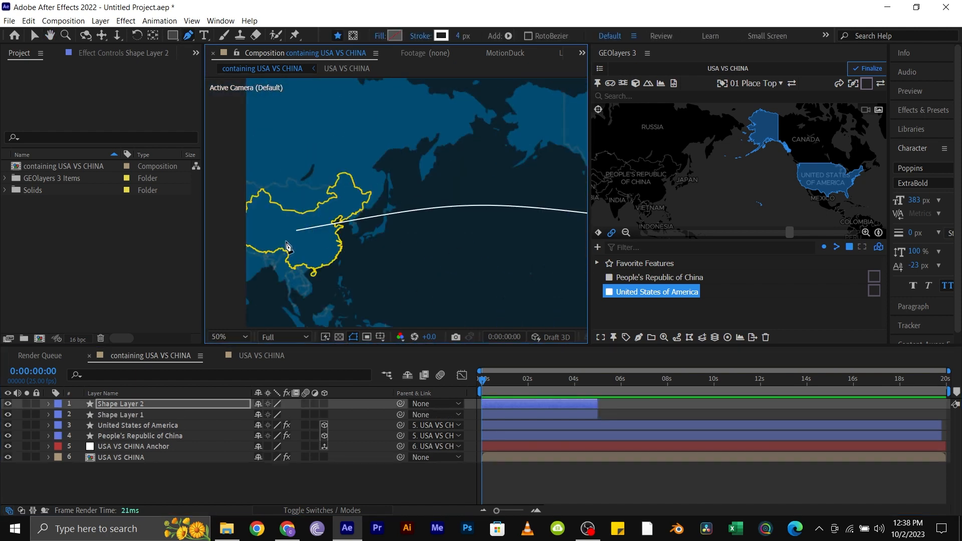
- Draw the third and fourth curved paths ending in China, each on its own shape layer
{"action": "left_click", "coordinate": [223, 337]}
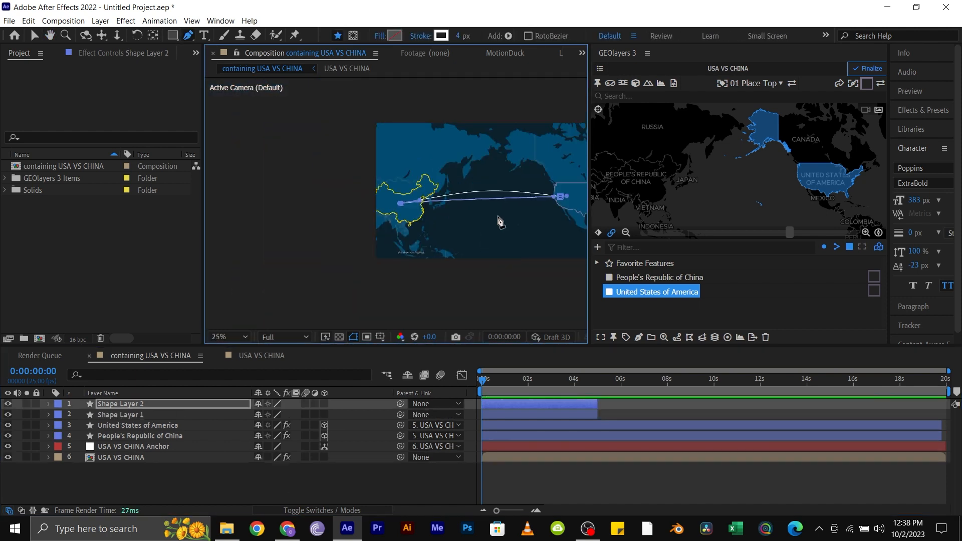
{"action": "left_click", "coordinate": [244, 337]}
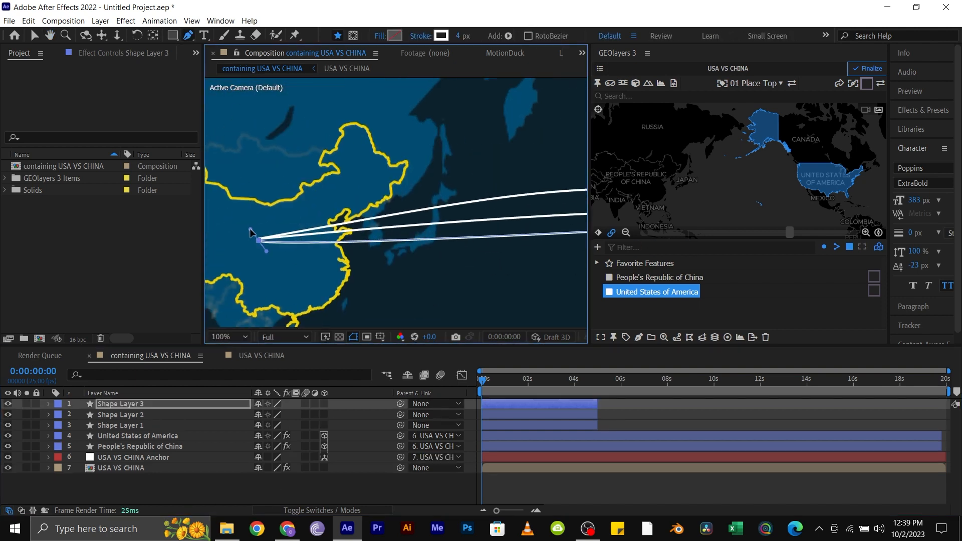
{"action": "left_click", "coordinate": [224, 337]}
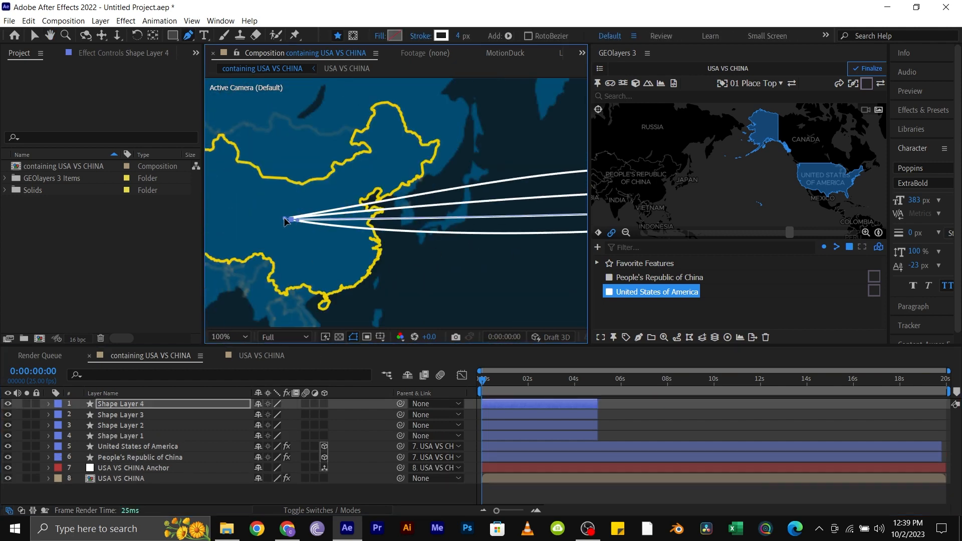
{"action": "left_click", "coordinate": [226, 337]}
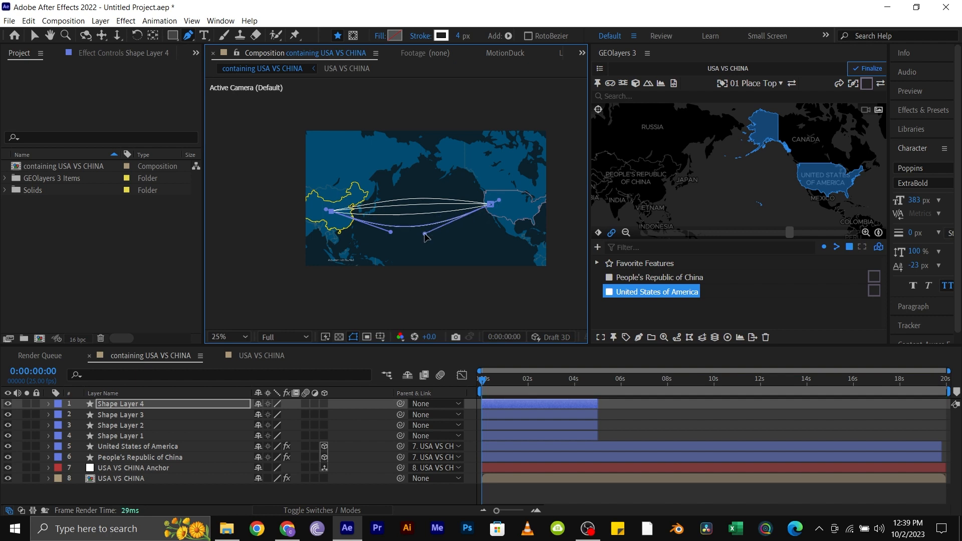
- Select Shape Layer 1 and find the Gradient Ramp effect in Effects & Presets
{"action": "left_click", "coordinate": [218, 337]}
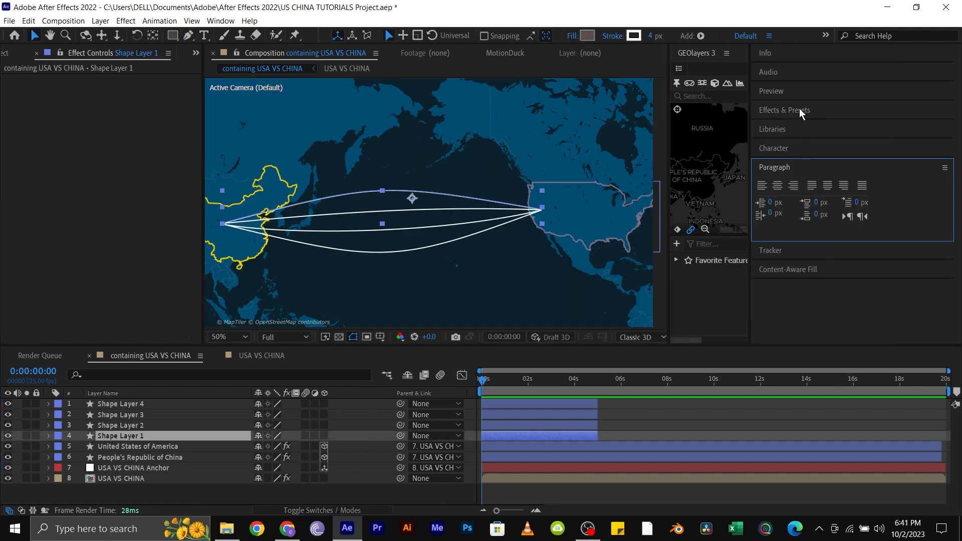
{"action": "left_click", "coordinate": [784, 110]}
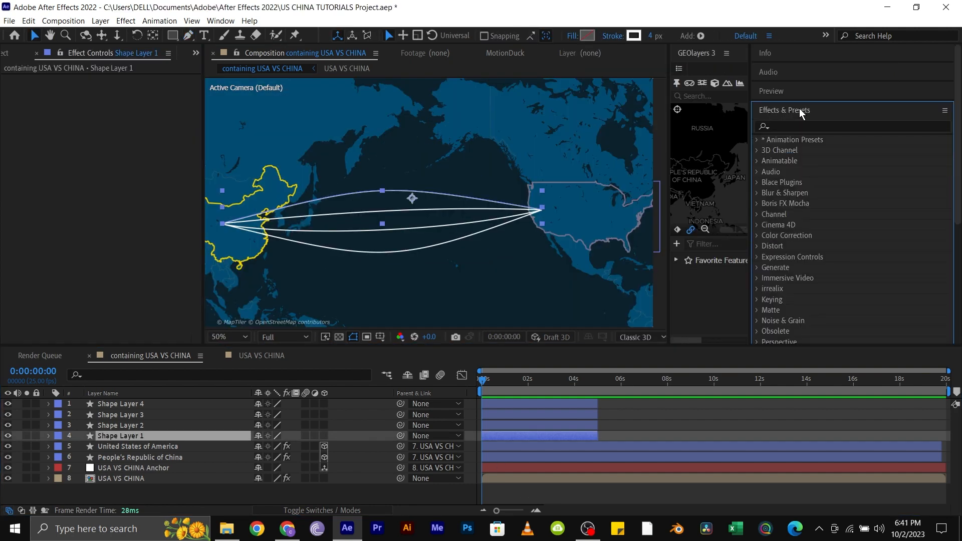
{"action": "type", "text": "gradient"}
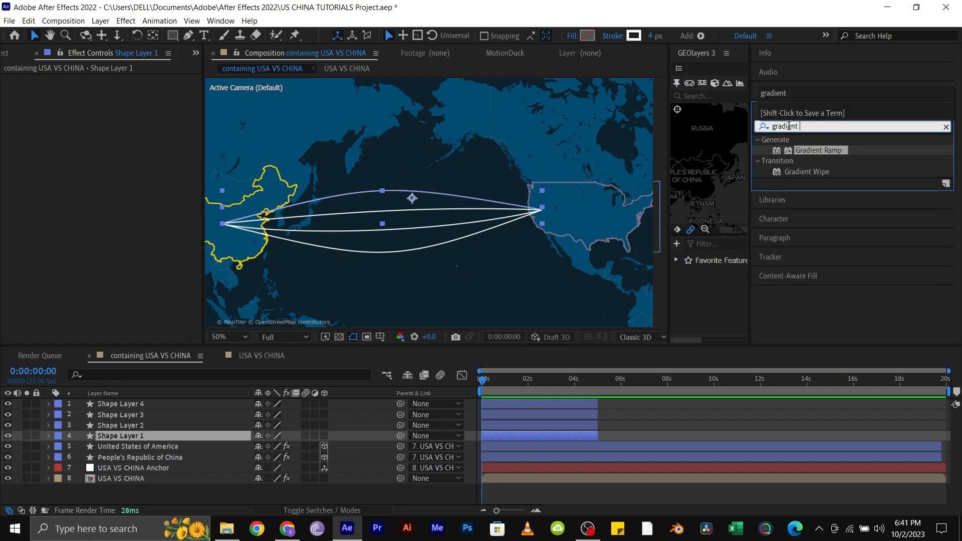
{"action": "mouse_move", "coordinate": [821, 151]}
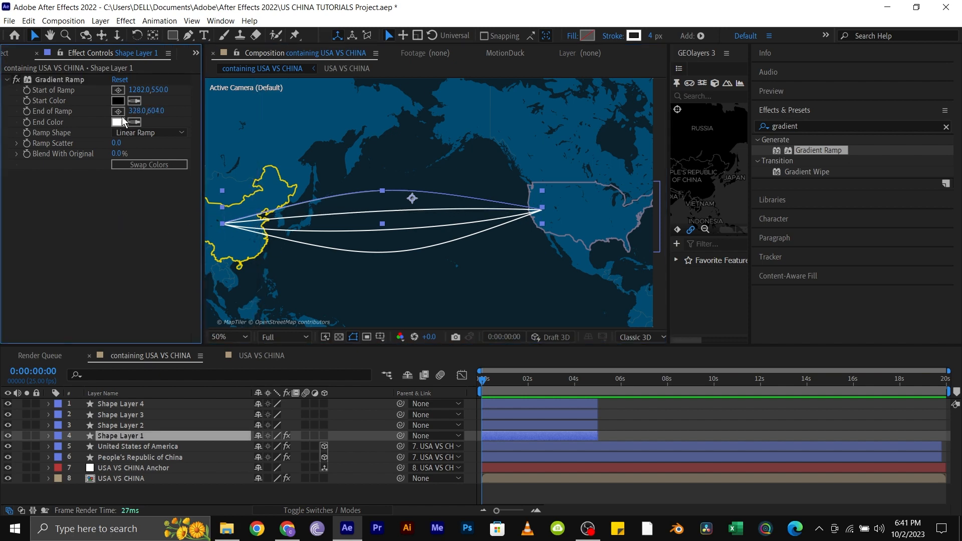
- Set the Gradient Ramp start colour to grey-blue #7971 and the end colour to yellow
{"action": "left_click", "coordinate": [117, 100]}
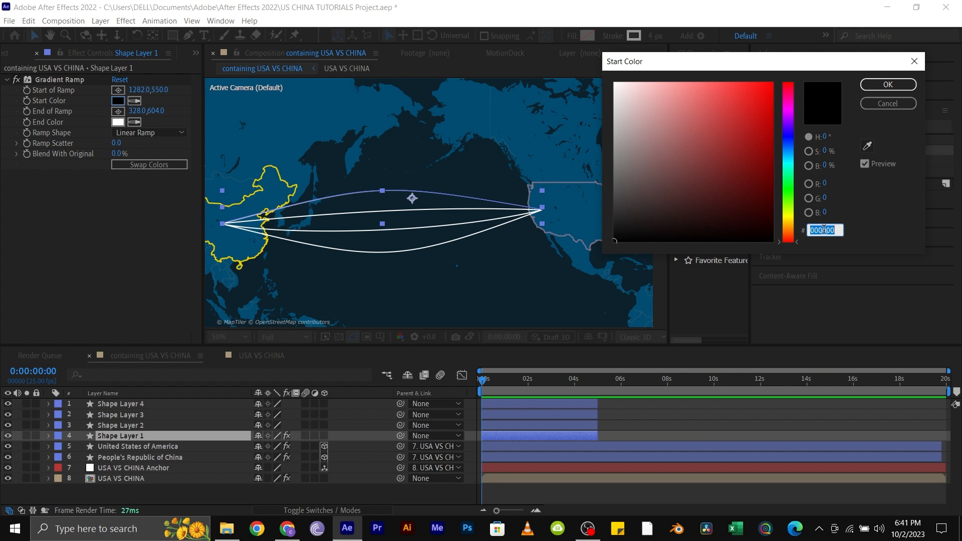
{"action": "type", "text": "7971"}
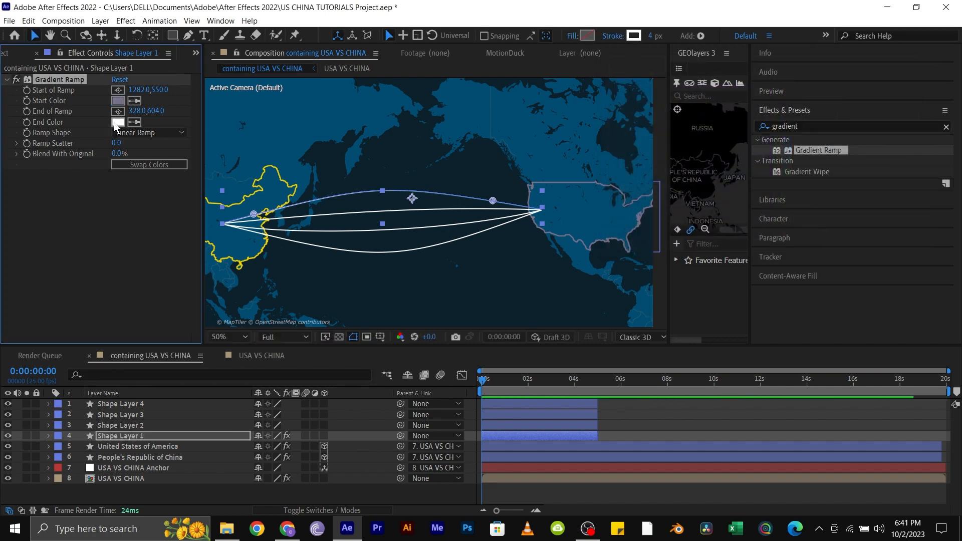
{"action": "left_click", "coordinate": [117, 122]}
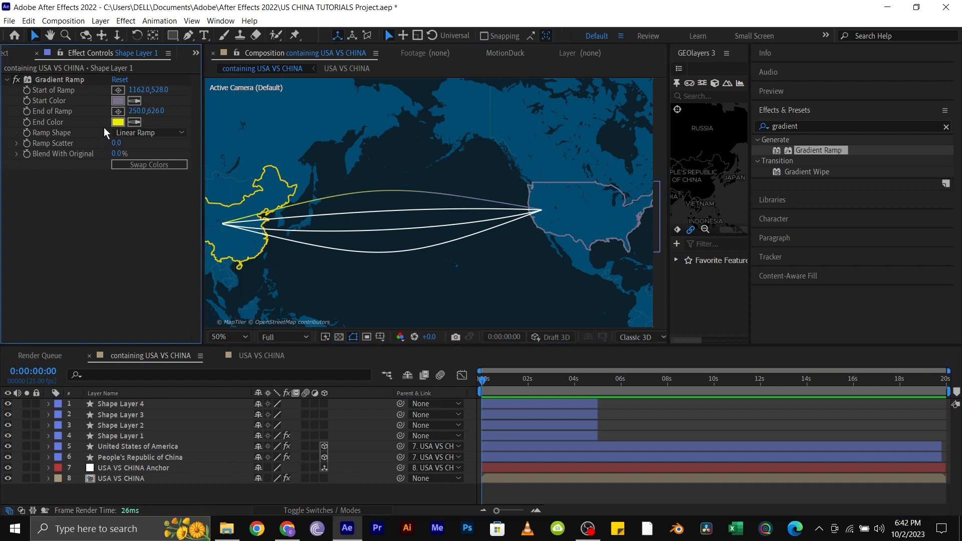
- Paste the Gradient Ramp from Shape Layer 1 onto Shape Layers 2, 3 and 4
{"action": "left_click", "coordinate": [122, 425]}
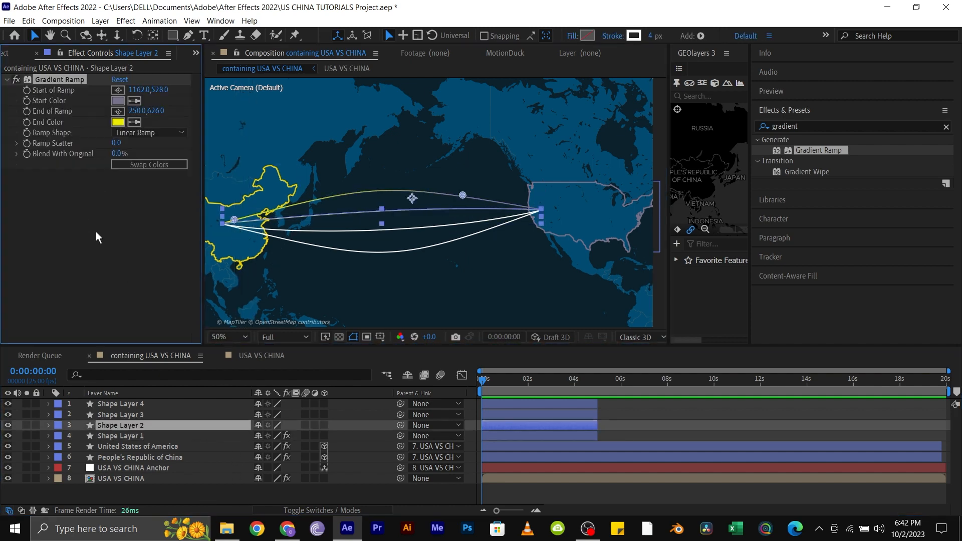
{"action": "left_click", "coordinate": [121, 404]}
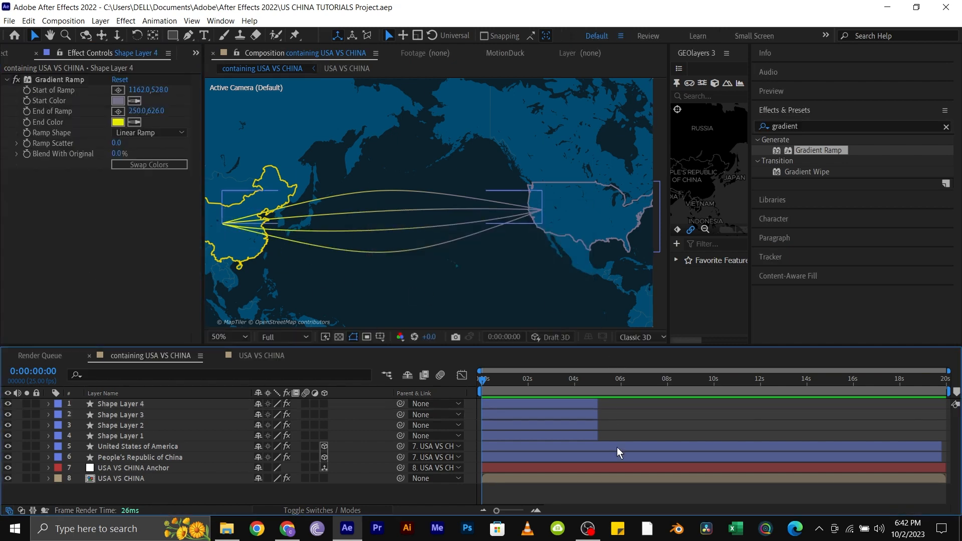
{"action": "mouse_move", "coordinate": [587, 528]}
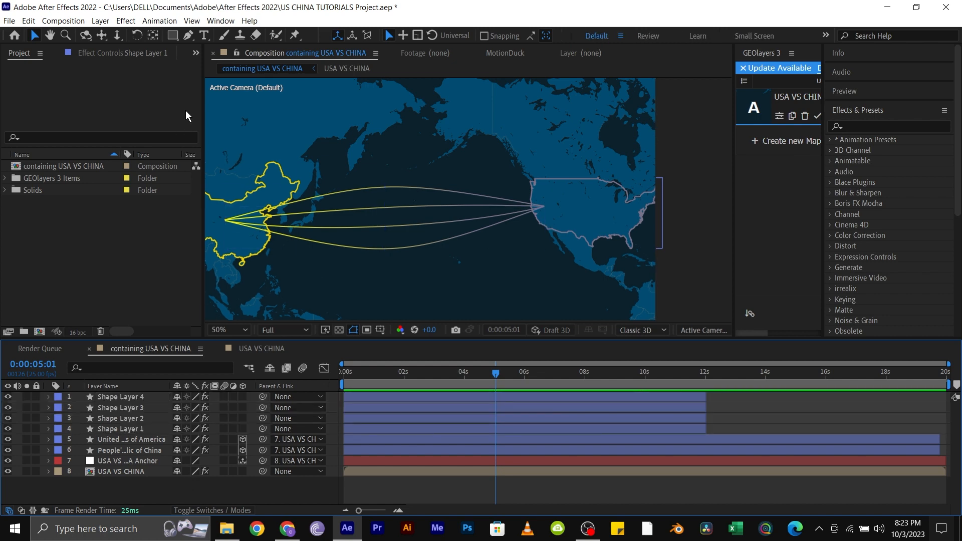
- Choose the Ellipse tool and confirm its stroke options for the new CIRCLE 1 dot layer
{"action": "left_click", "coordinate": [173, 35]}
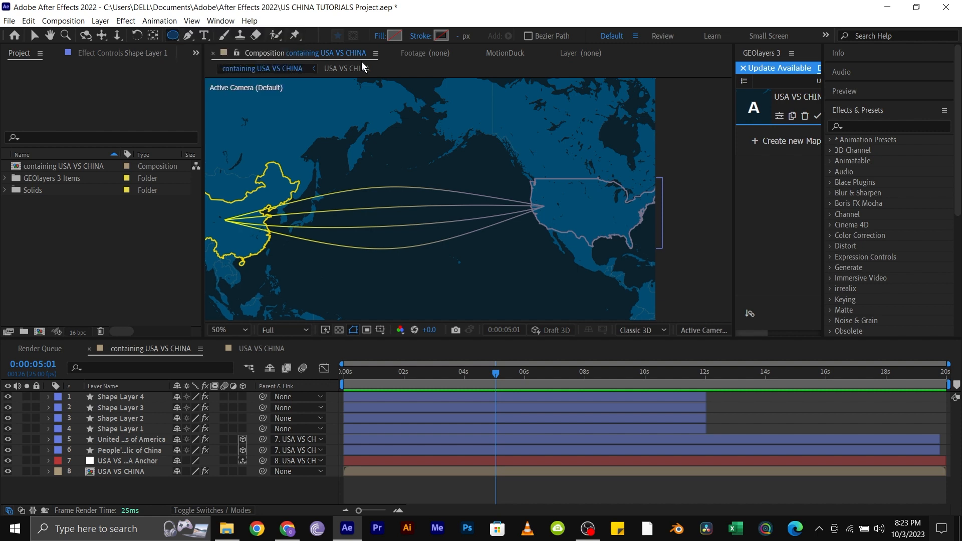
{"action": "left_click", "coordinate": [395, 36]}
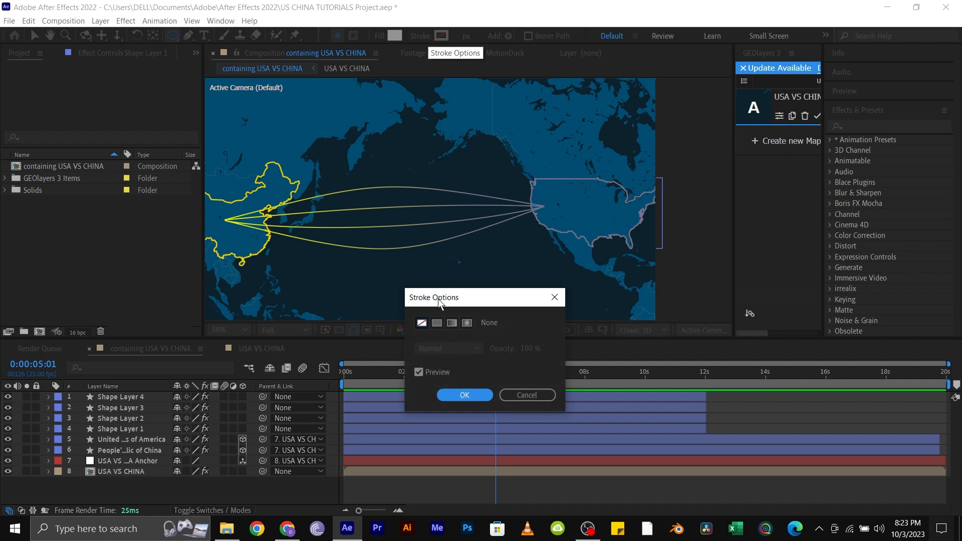
{"action": "left_click", "coordinate": [464, 396]}
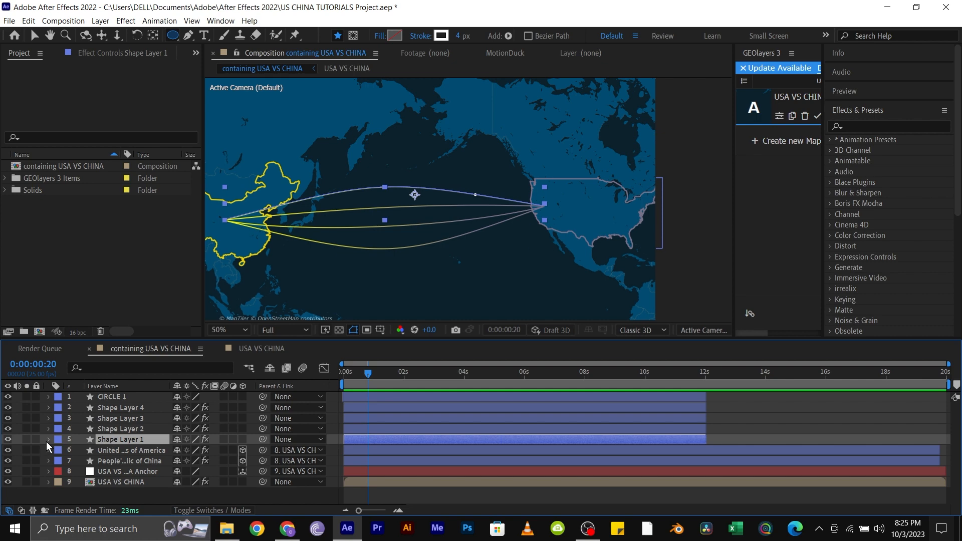
- Inspect the first path line's Shape 1 path to reference the arc, then collapse it
{"action": "left_click", "coordinate": [49, 441]}
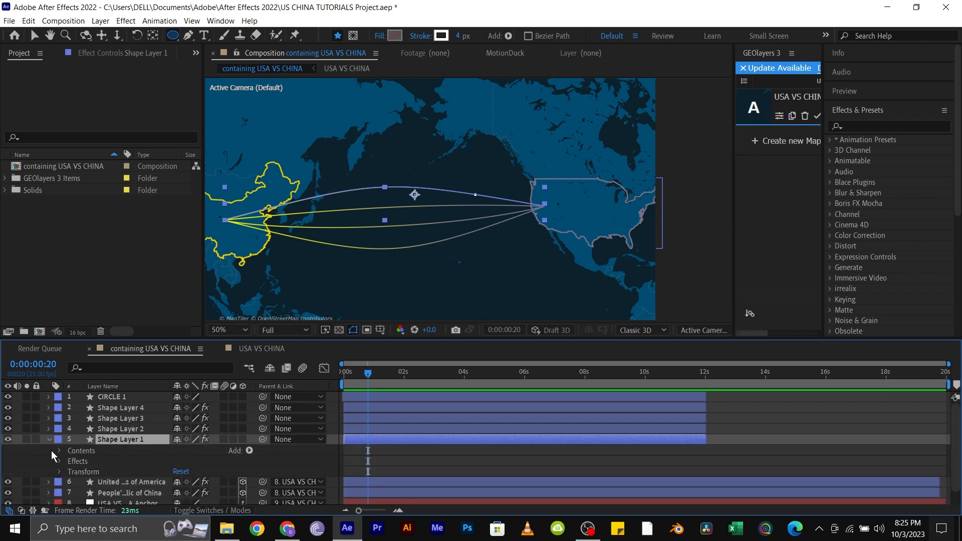
{"action": "left_click", "coordinate": [59, 450]}
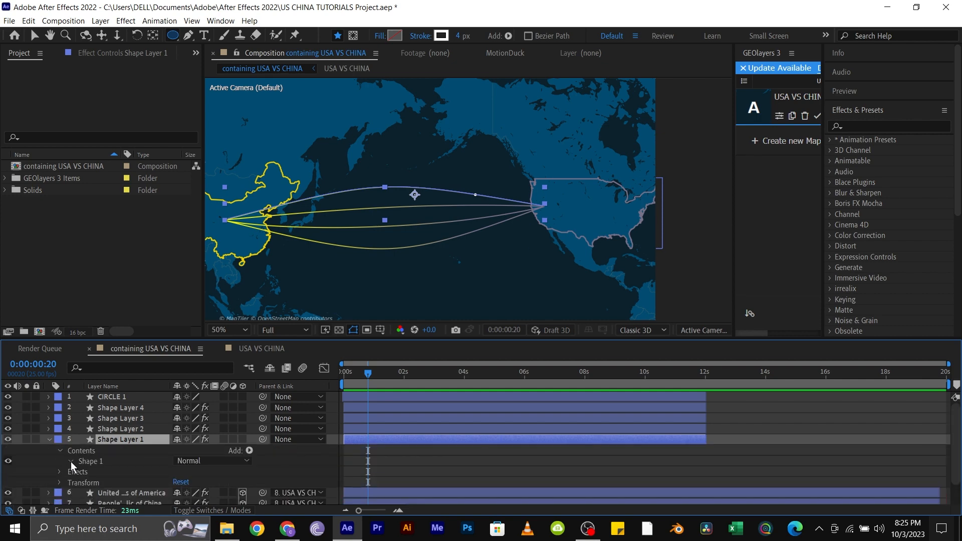
{"action": "left_click", "coordinate": [72, 461]}
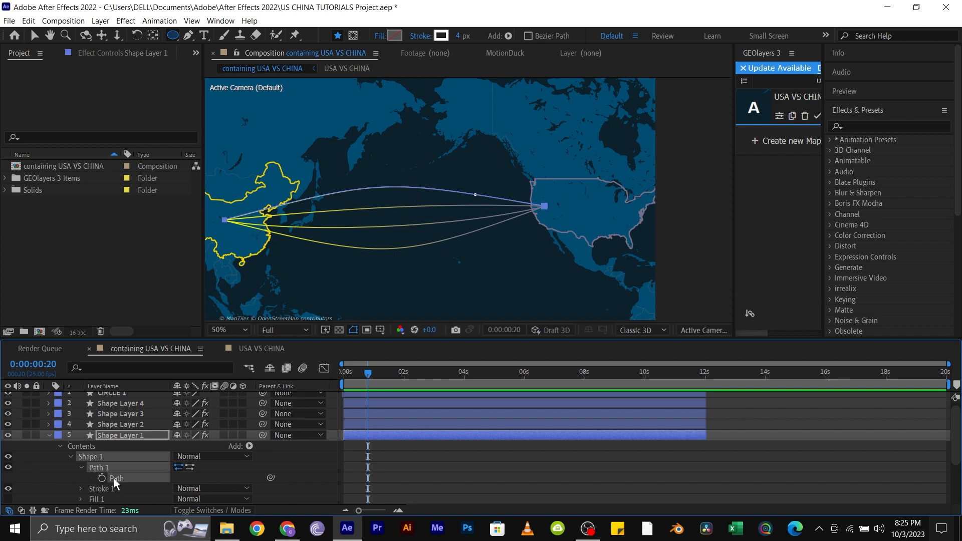
{"action": "left_click", "coordinate": [48, 435]}
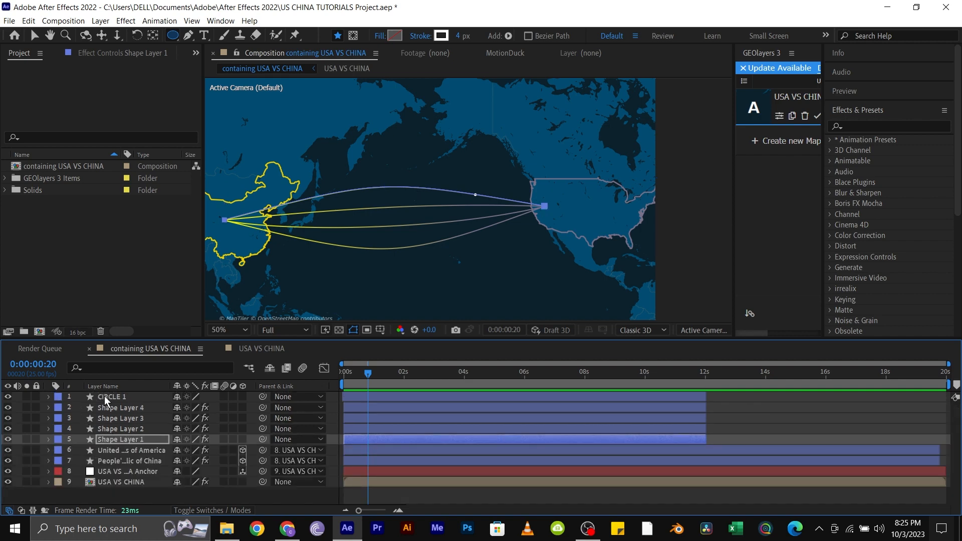
- Set CIRCLE 1 Position keyframes at the USA and China ends and shape the motion path
{"action": "left_click", "coordinate": [113, 397]}
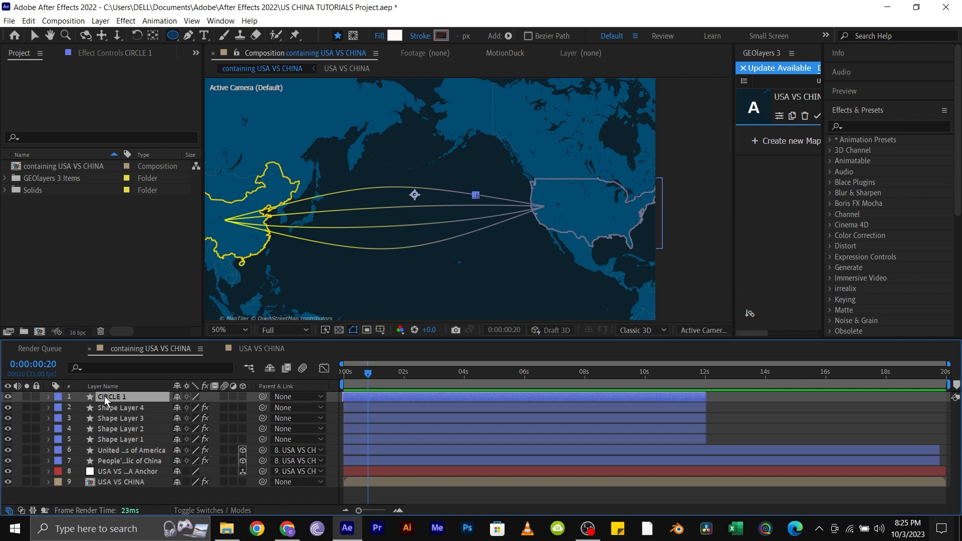
{"action": "left_click", "coordinate": [48, 397]}
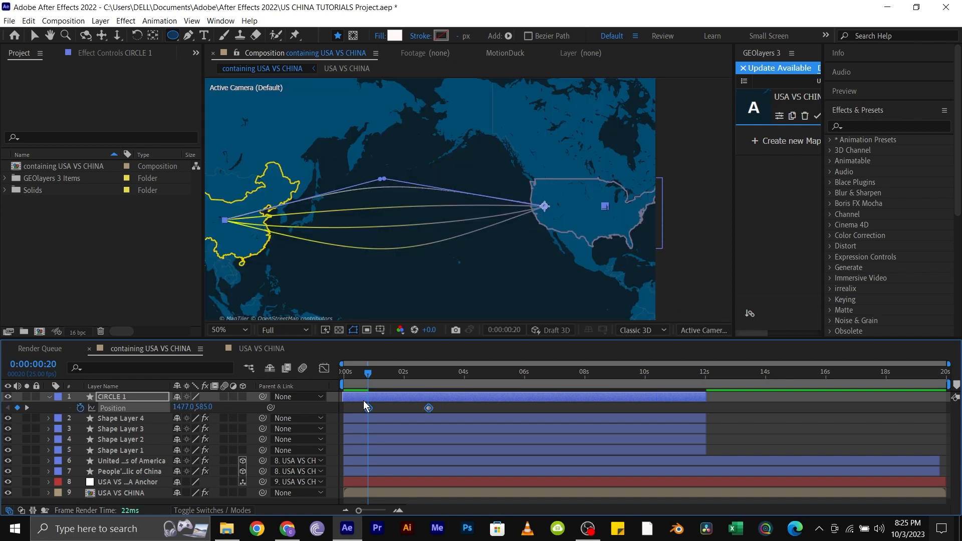
{"action": "left_click", "coordinate": [342, 371]}
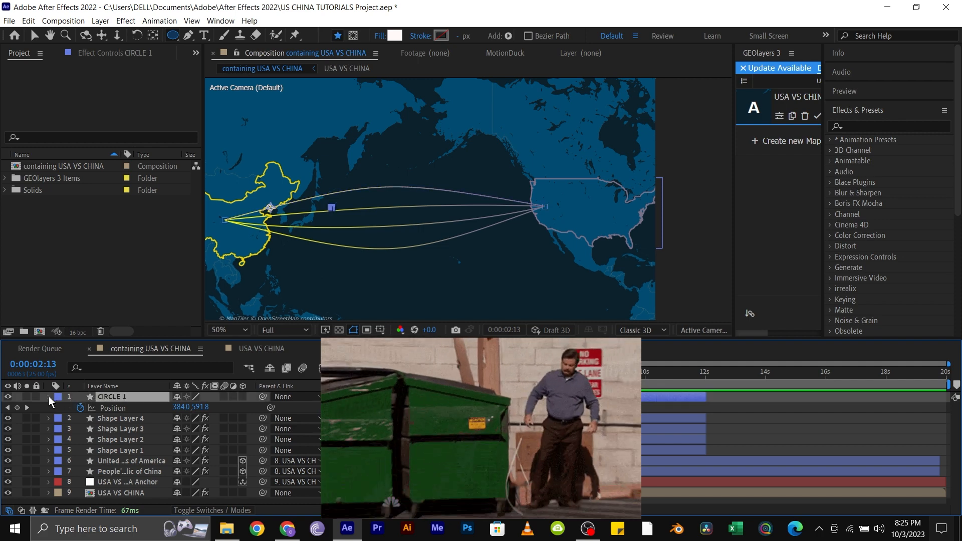
- Zero Ellipse 1's Transform Position X inside CIRCLE 1 so the dot centres on its path
{"action": "left_click", "coordinate": [49, 397]}
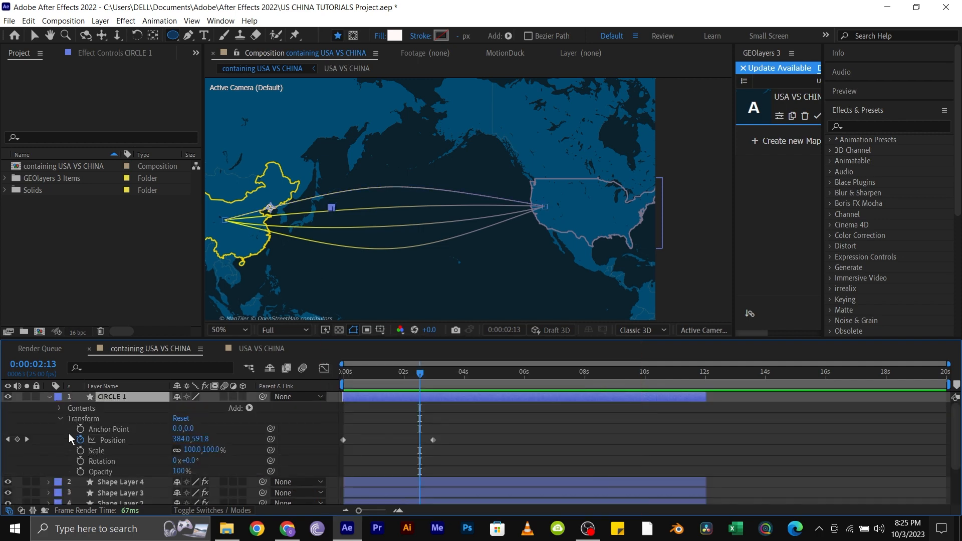
{"action": "left_click", "coordinate": [59, 420]}
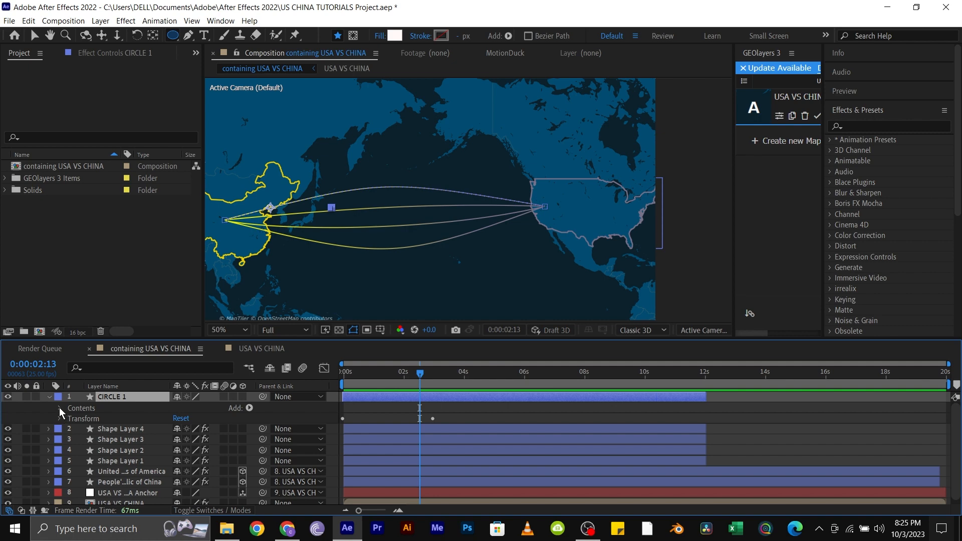
{"action": "left_click", "coordinate": [59, 409]}
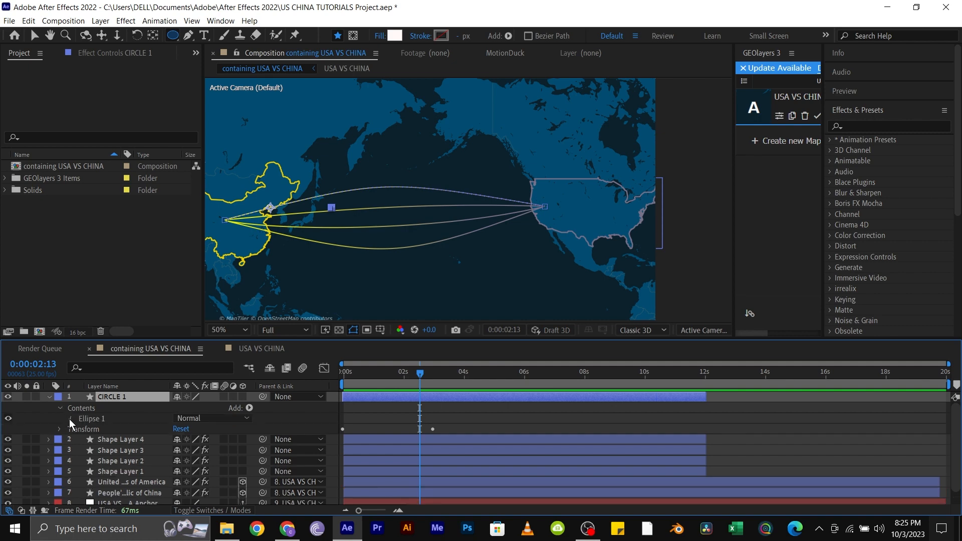
{"action": "left_click", "coordinate": [70, 419]}
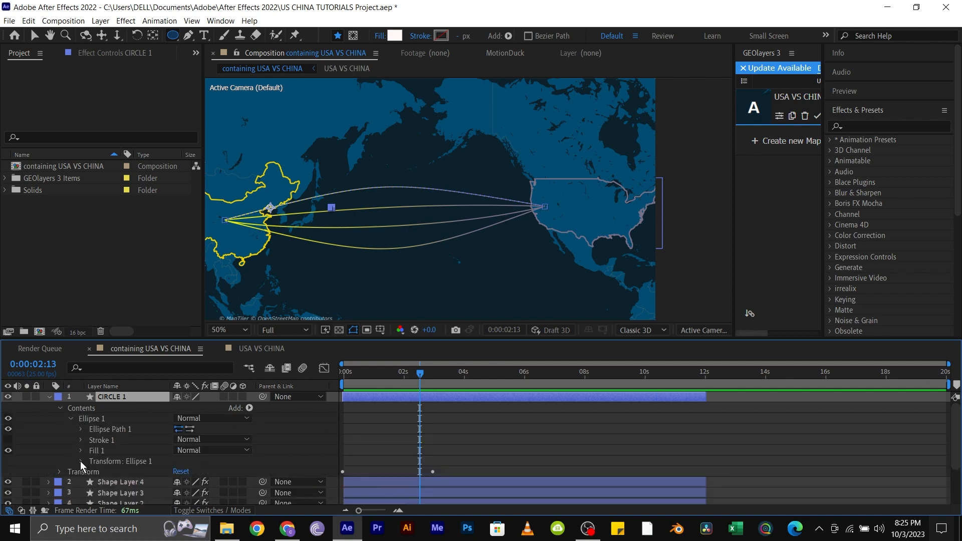
{"action": "left_click", "coordinate": [80, 461]}
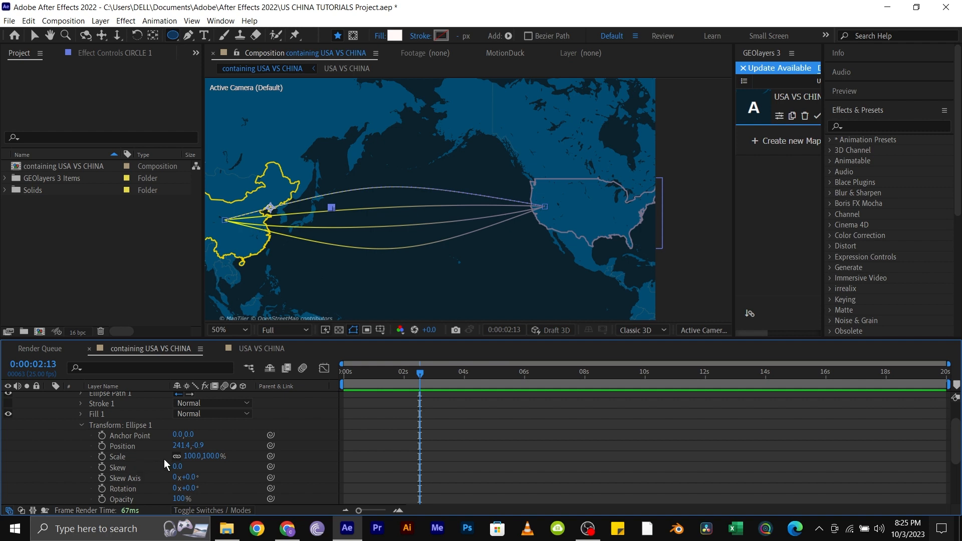
{"action": "double_click", "coordinate": [187, 445]}
{"action": "type", "text": "0"}
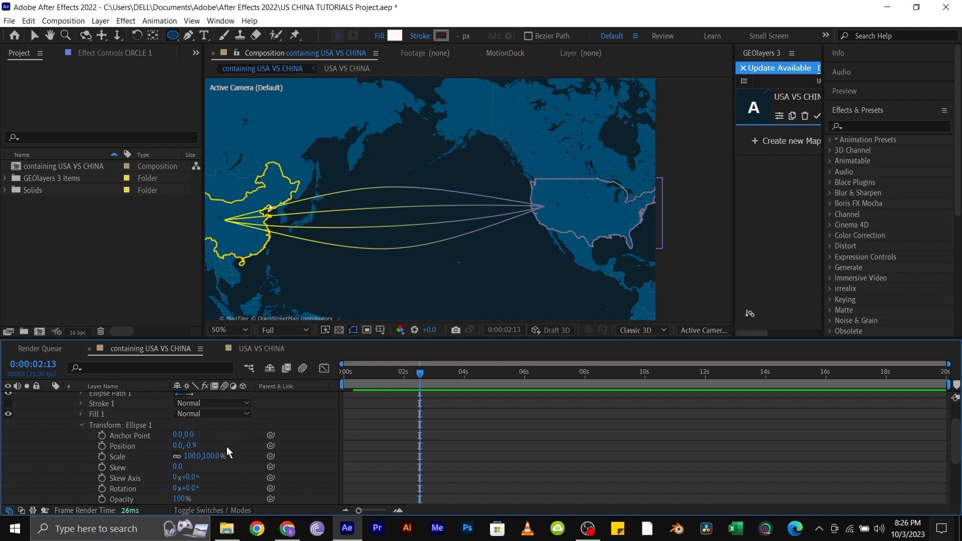
{"action": "double_click", "coordinate": [194, 445]}
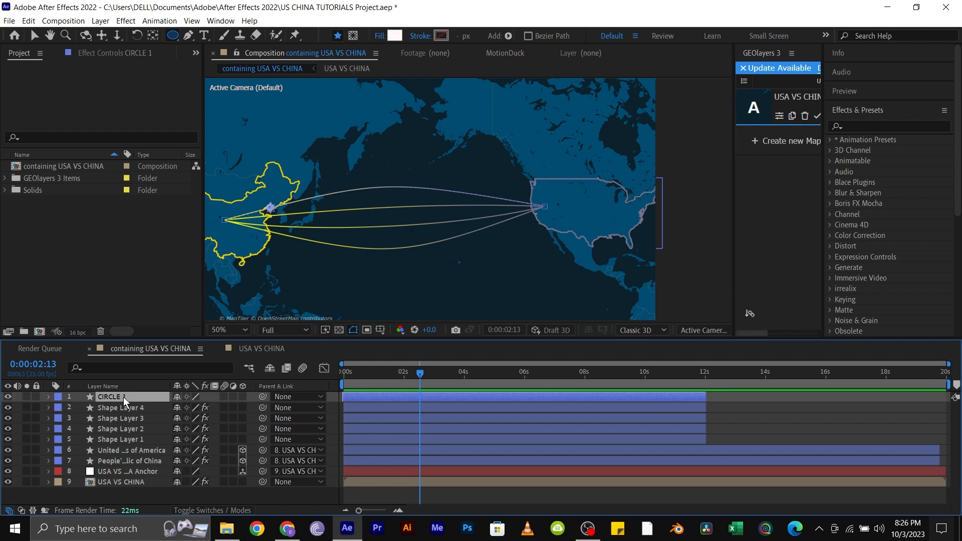
- Add a loopOut() expression to CIRCLE 1's Position and preview the looping dot from frame 0
{"action": "left_click", "coordinate": [48, 397]}
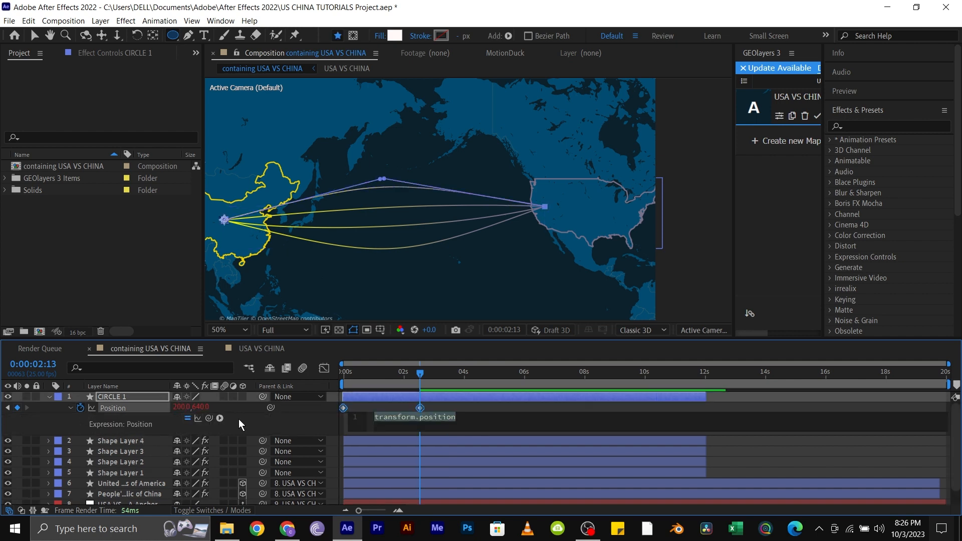
{"action": "type", "text": "loopOut("}
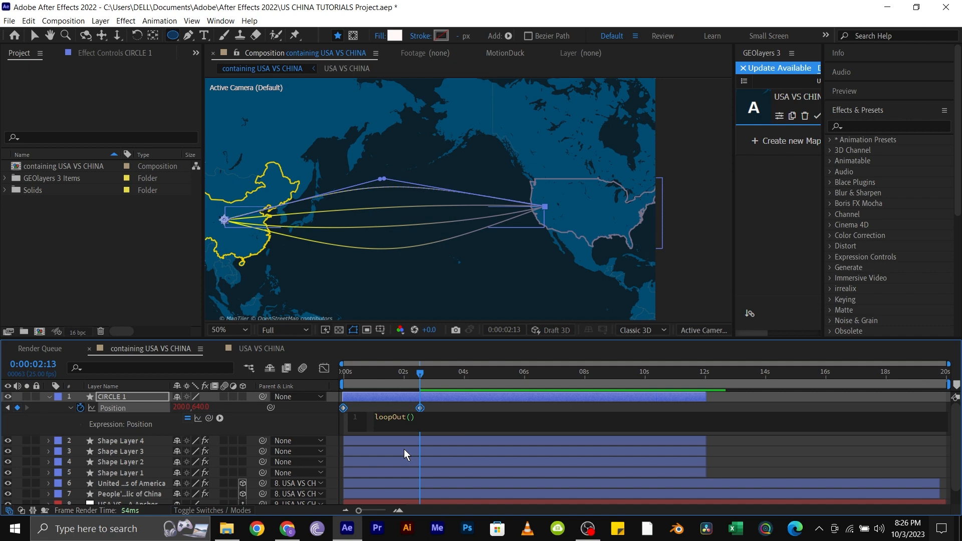
{"action": "left_click", "coordinate": [344, 373]}
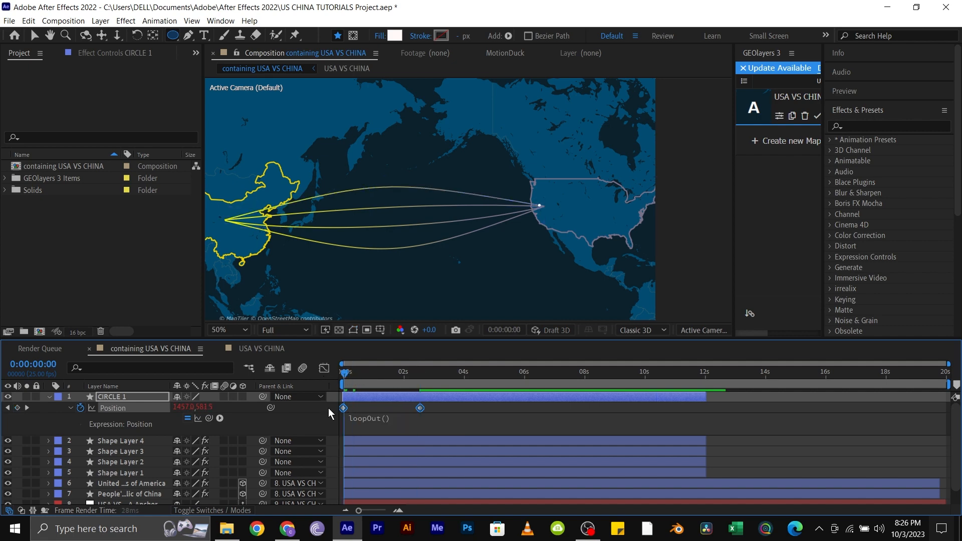
{"action": "left_click", "coordinate": [419, 371]}
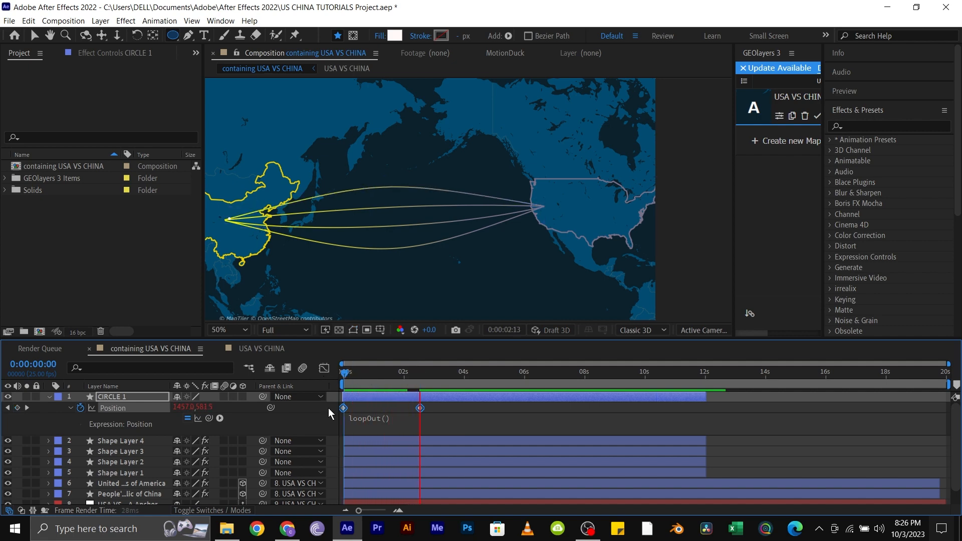
{"action": "left_click", "coordinate": [381, 371]}
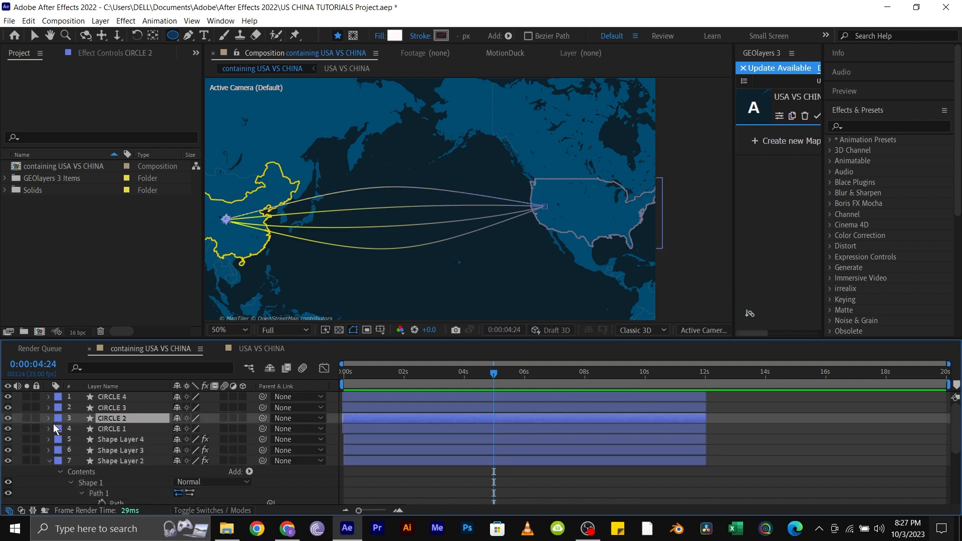
- Stagger CIRCLE 2's Position keyframes in the timeline and save the project
{"action": "left_click", "coordinate": [49, 418]}
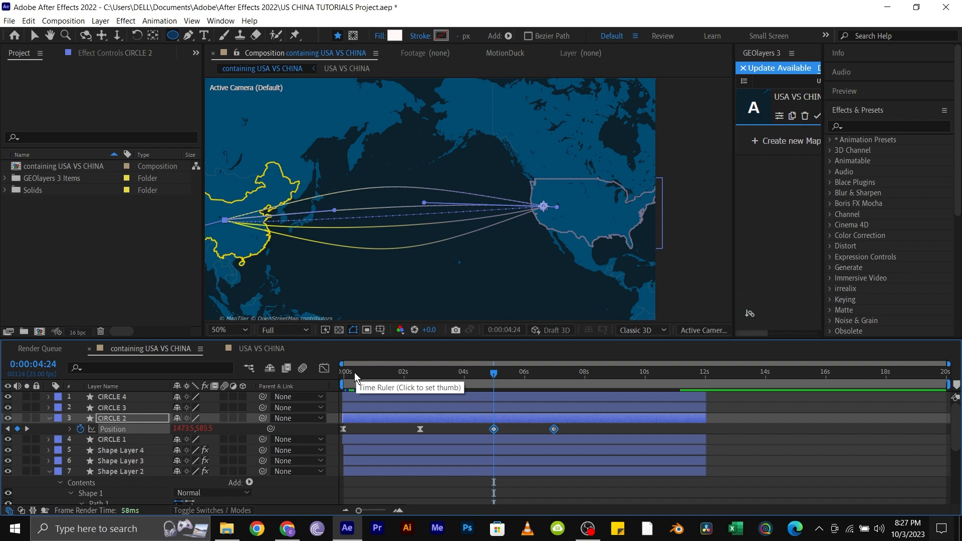
{"action": "mouse_move", "coordinate": [436, 433]}
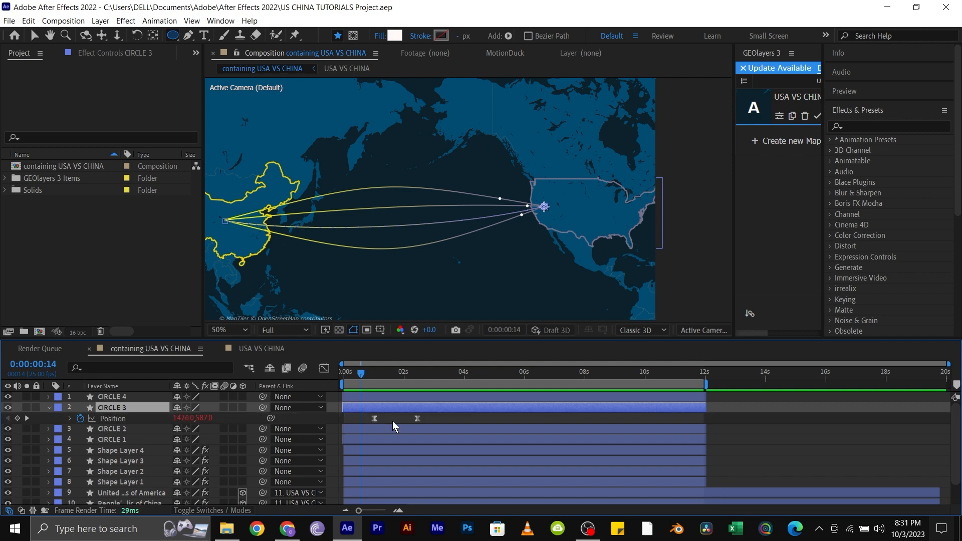
{"action": "key", "text": "ctrl+s"}
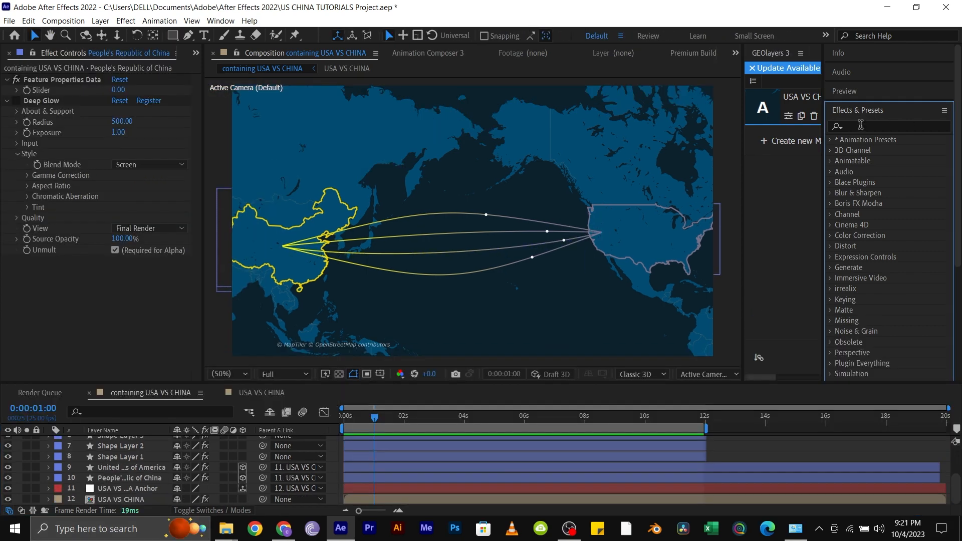
- Find Deep Glow via 'deep' and apply it to the USA, China and connecting-line layers
{"action": "left_click", "coordinate": [888, 127]}
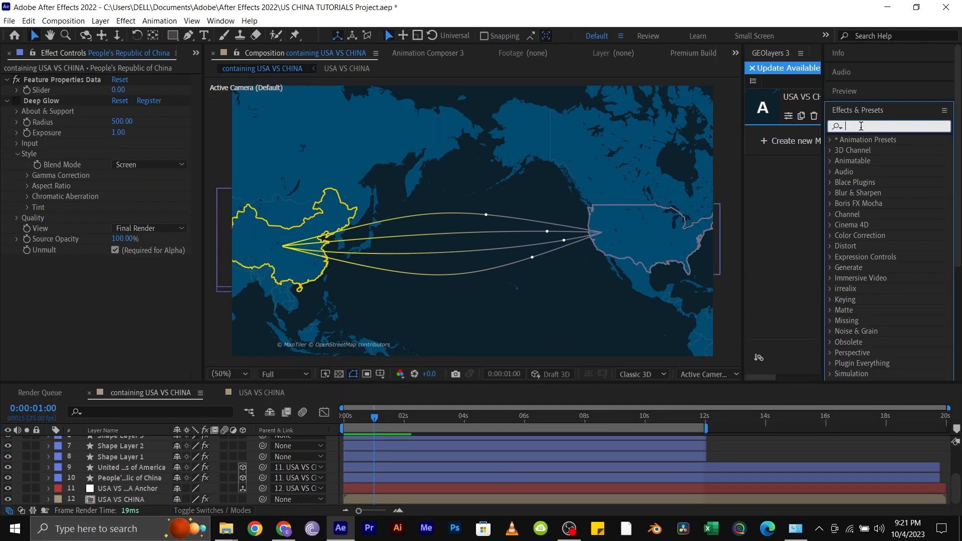
{"action": "type", "text": "deep"}
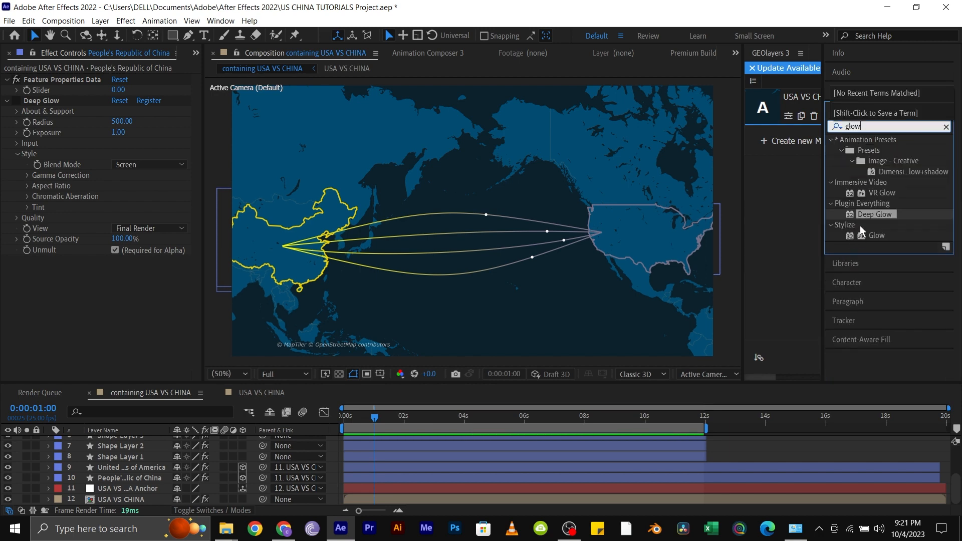
{"action": "mouse_move", "coordinate": [832, 269]}
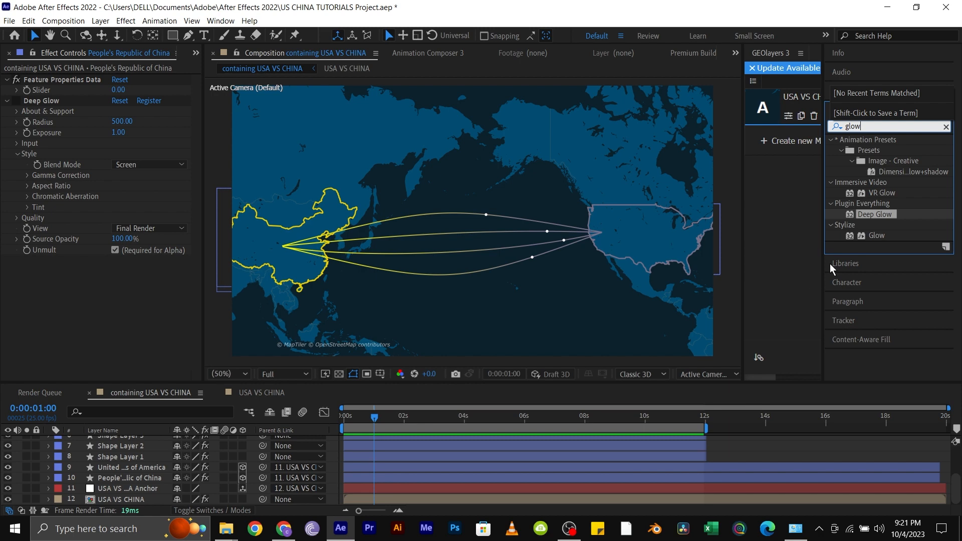
{"action": "left_click", "coordinate": [130, 468]}
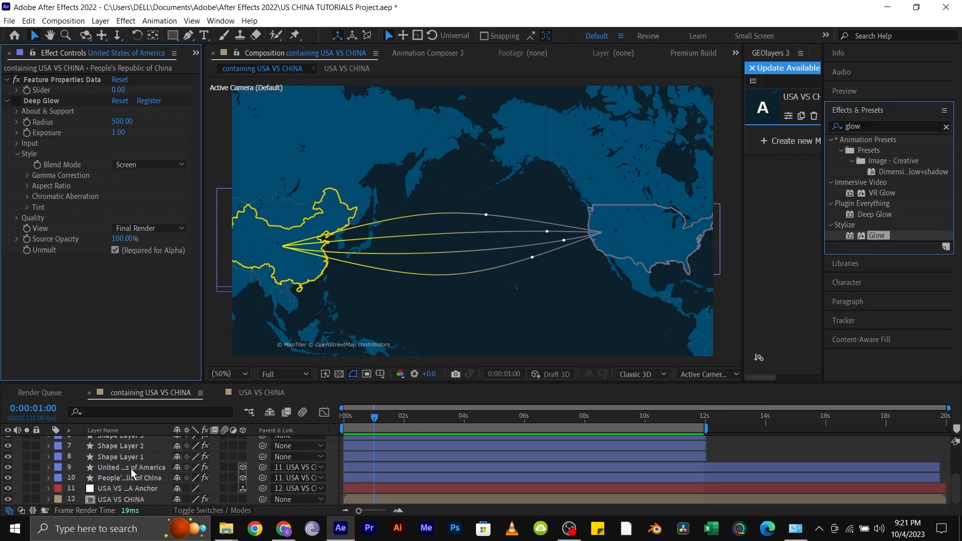
{"action": "left_click", "coordinate": [129, 477]}
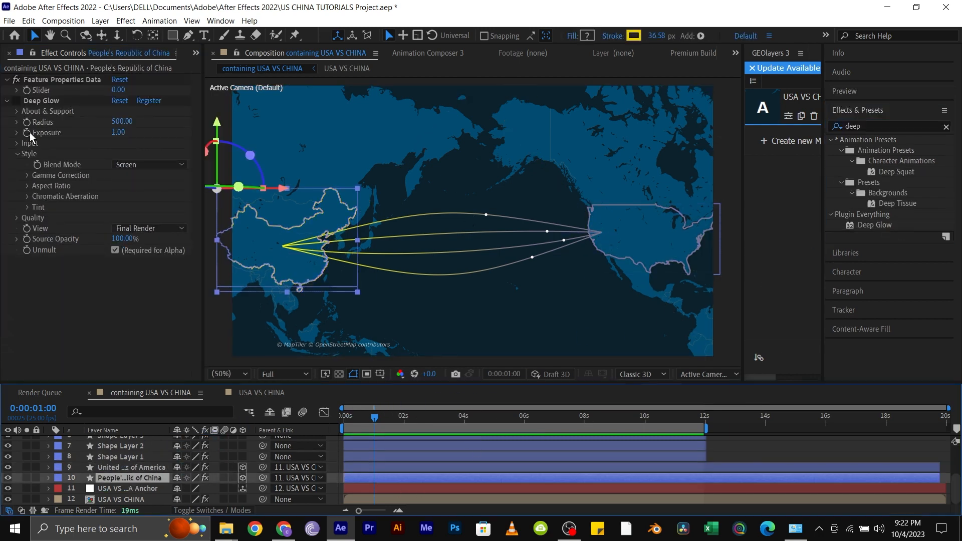
{"action": "left_click", "coordinate": [121, 446]}
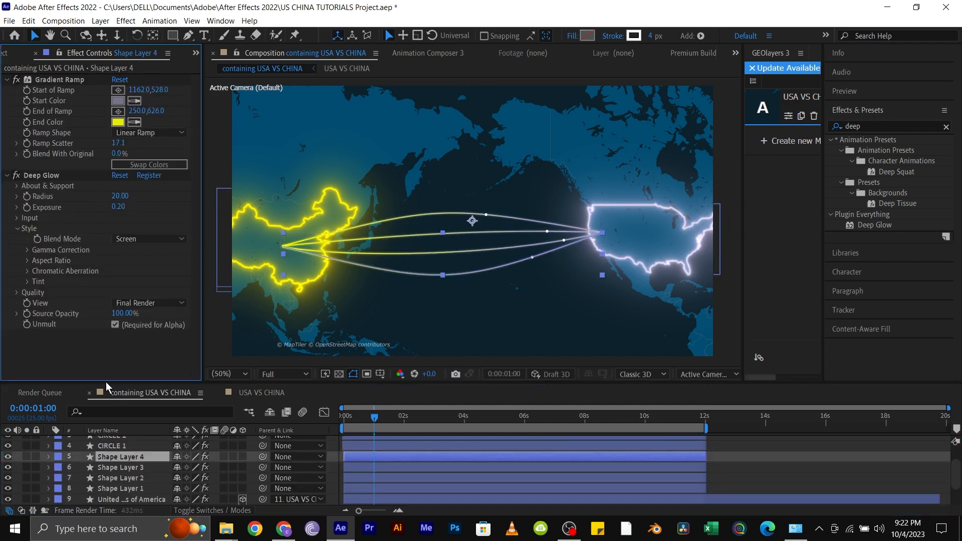
- Apply Deep Glow with radius 500 to the CIRCLE dot layers and play back the animation
{"action": "left_click", "coordinate": [112, 453]}
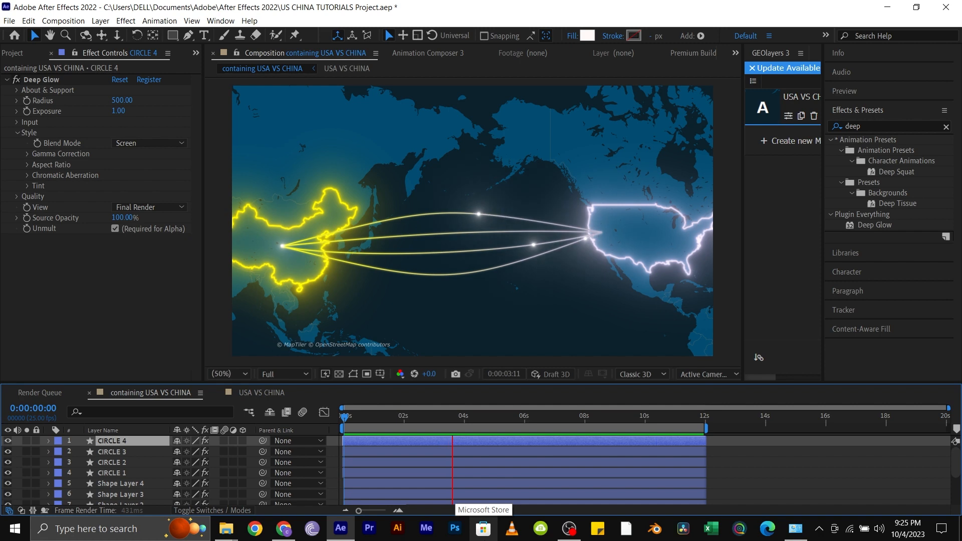
{"action": "left_click", "coordinate": [524, 428]}
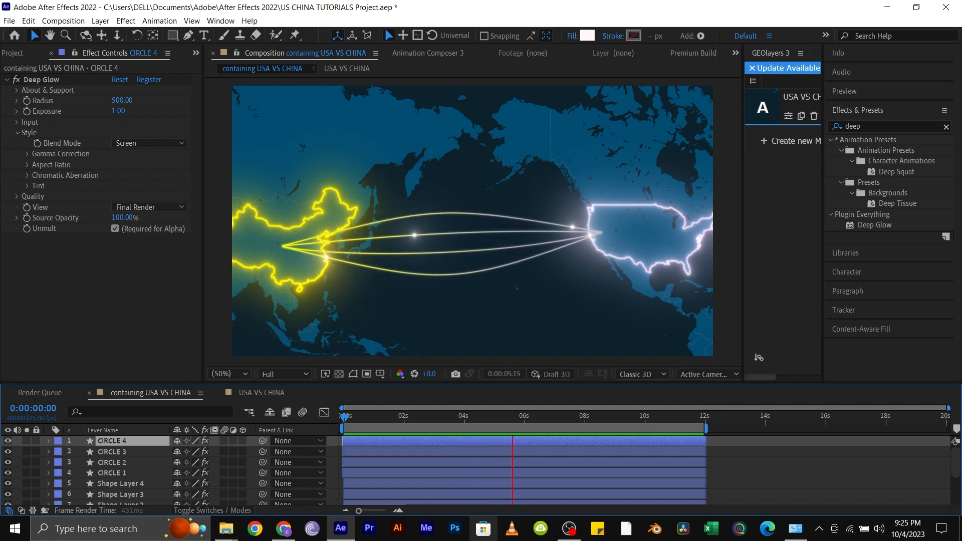